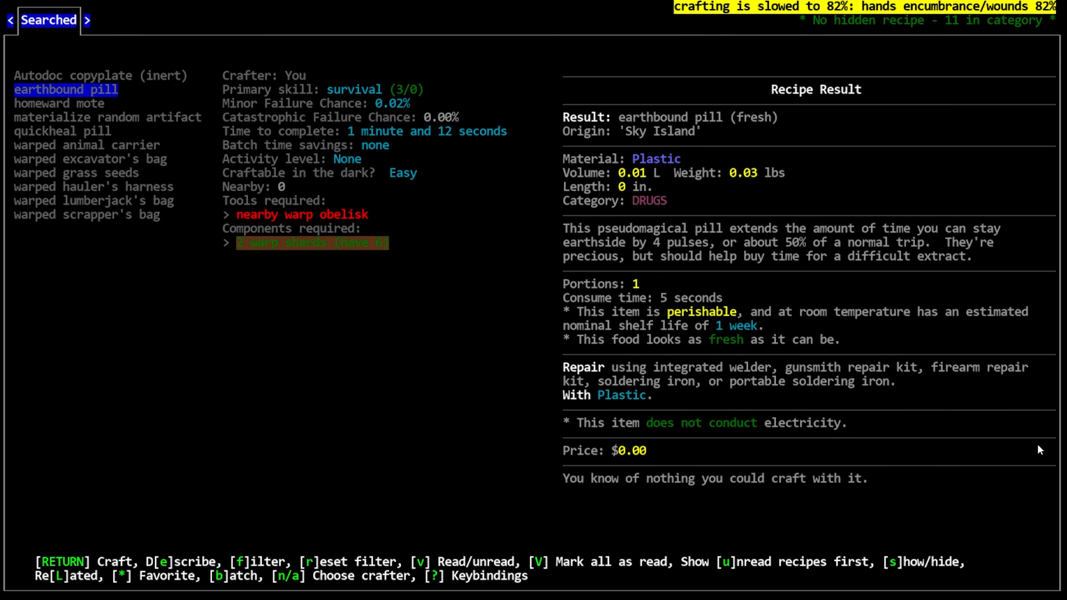
Leave the crafting and inventory screens and bring up the world map around Otis
click(87, 215)
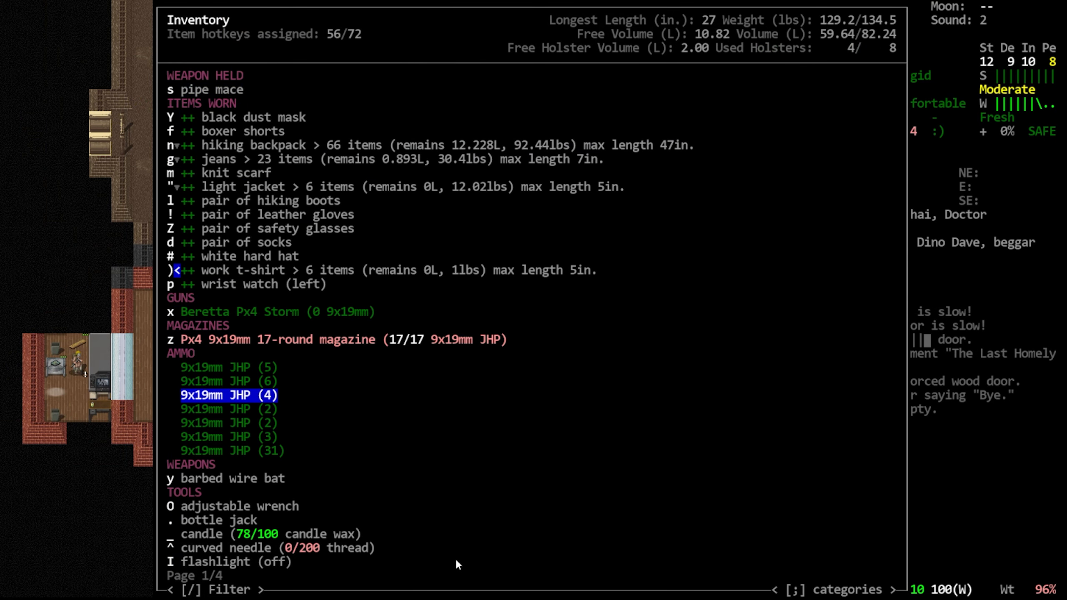
key(up)
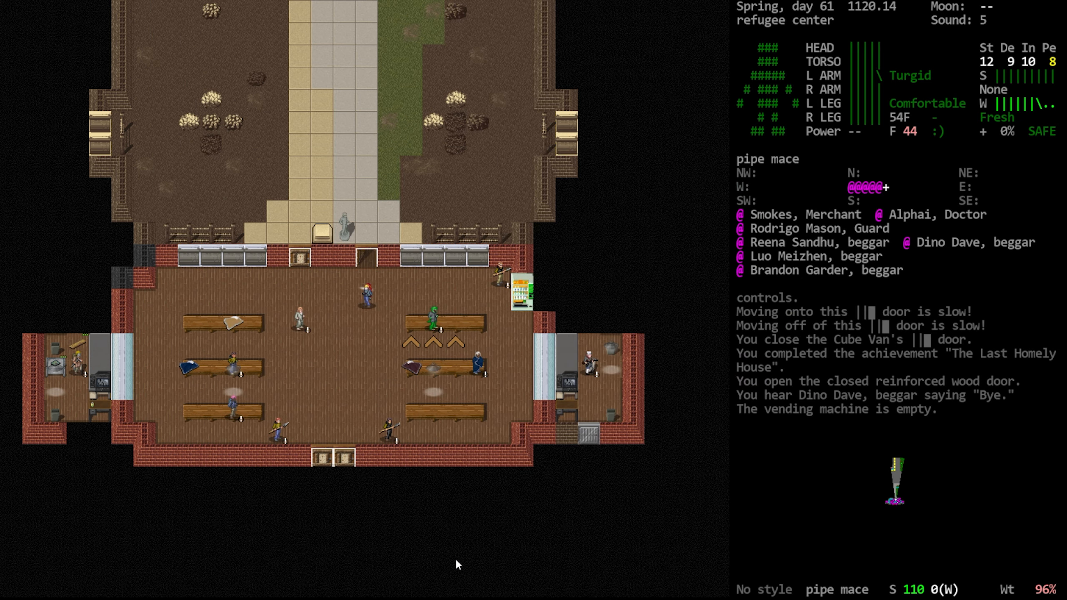
key(m)
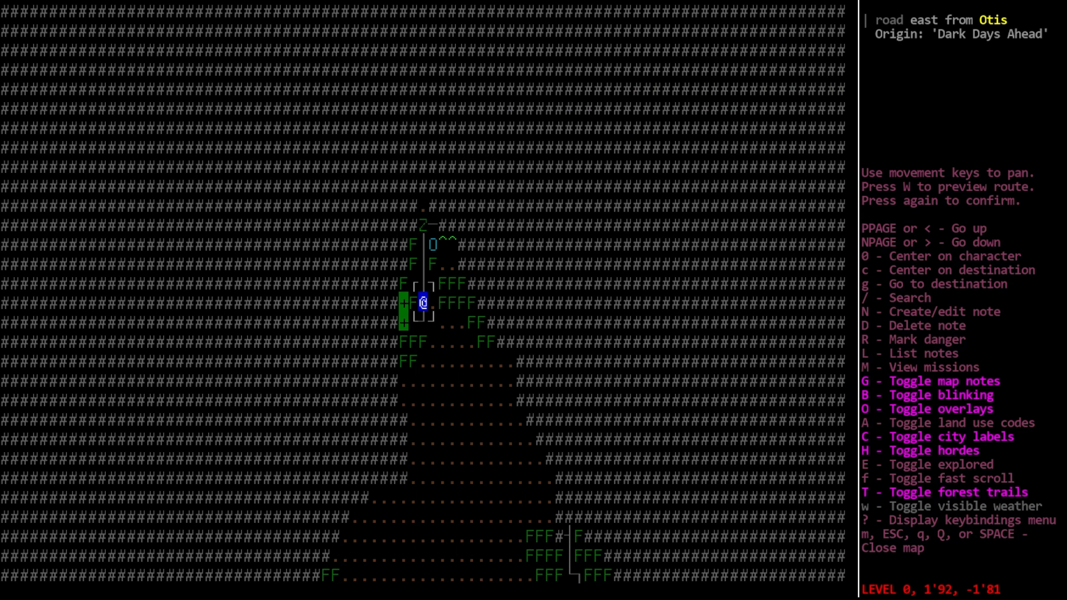
Close the overview map before heading out to the van
key(Escape)
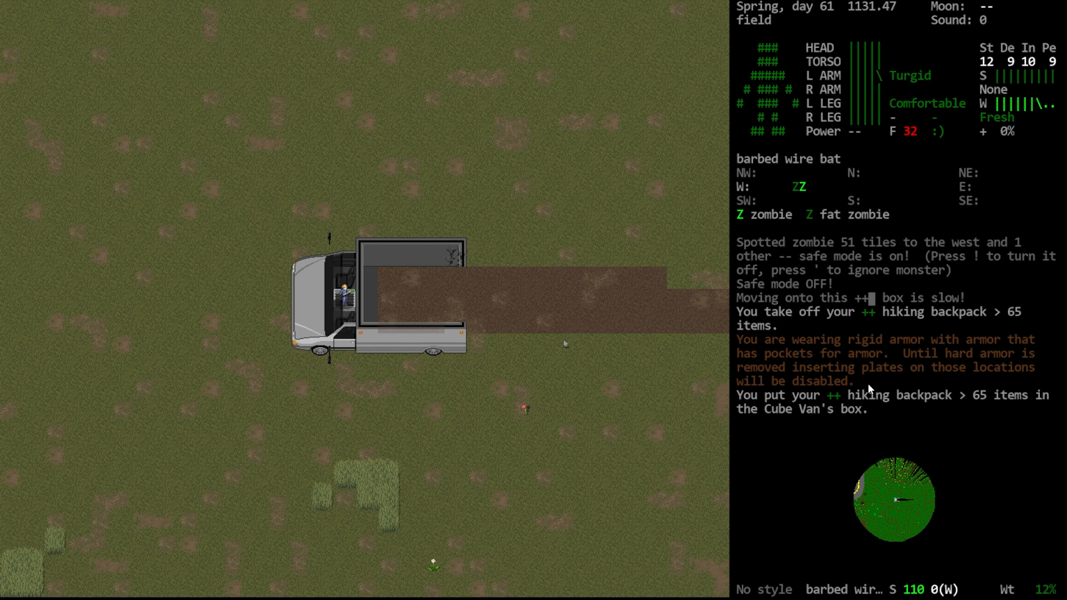
Review the character's stats and encumbrance sheet, then dismiss it
key(@)
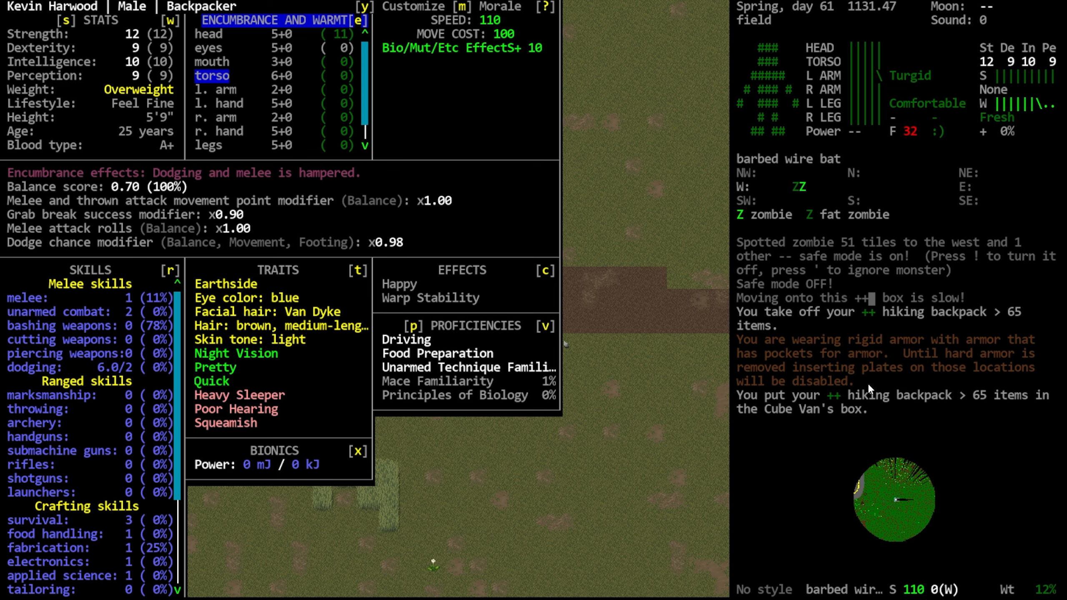
key(i)
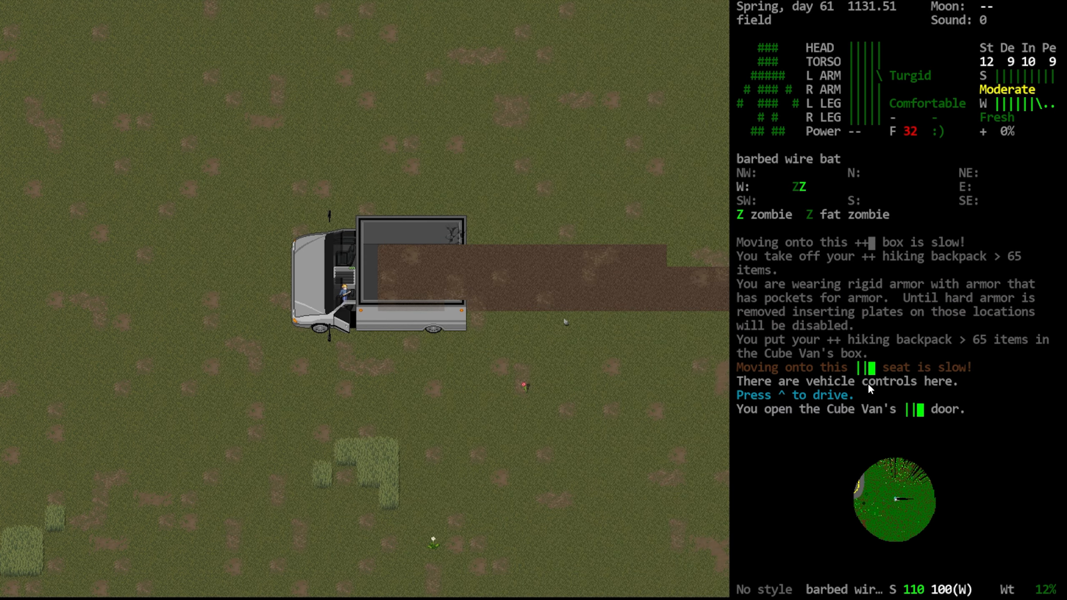
Step from the driver's seat onto the van doorway and out
key(w)
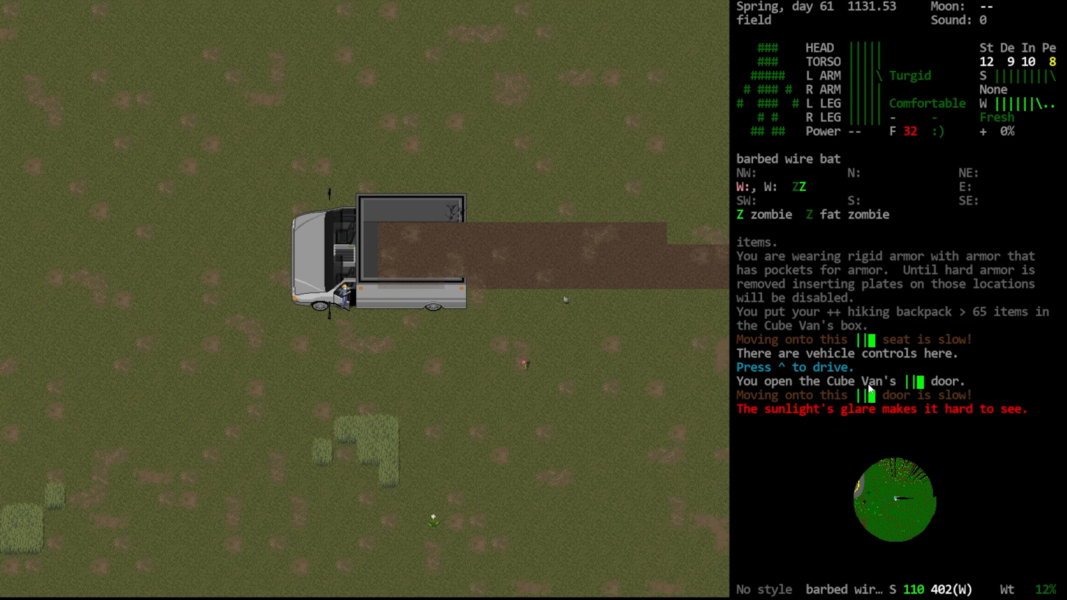
key(down)
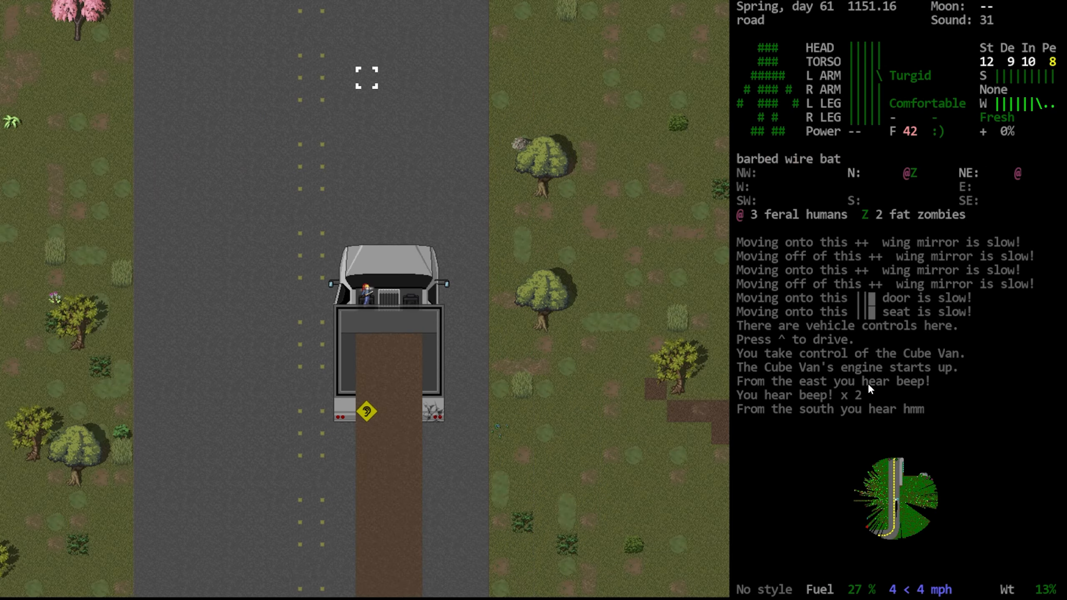
Bring up the world map and scroll it to view the road north
key(m)
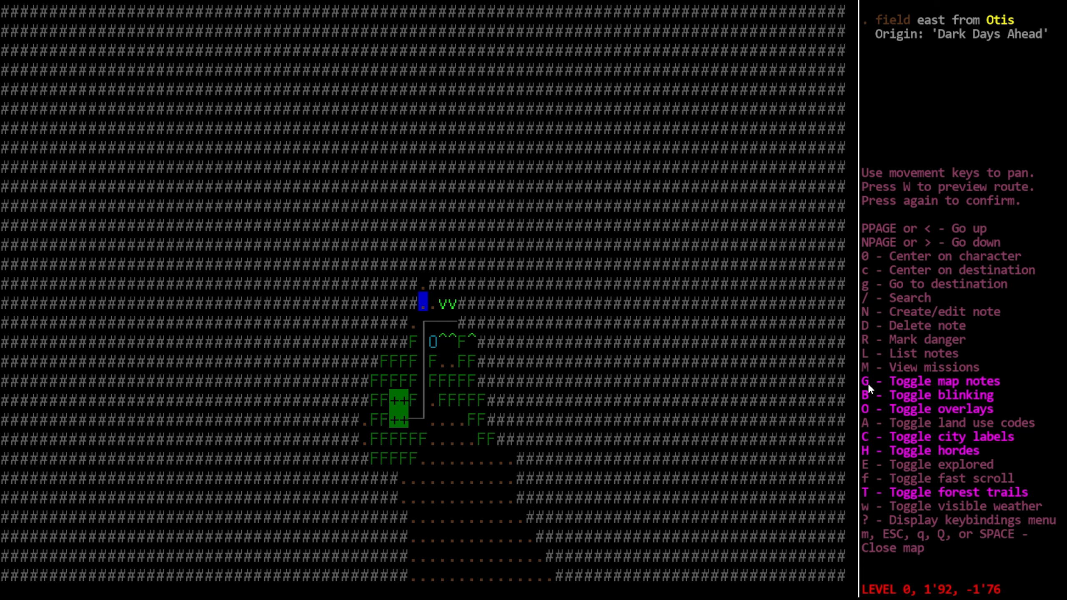
scroll(down, 3)
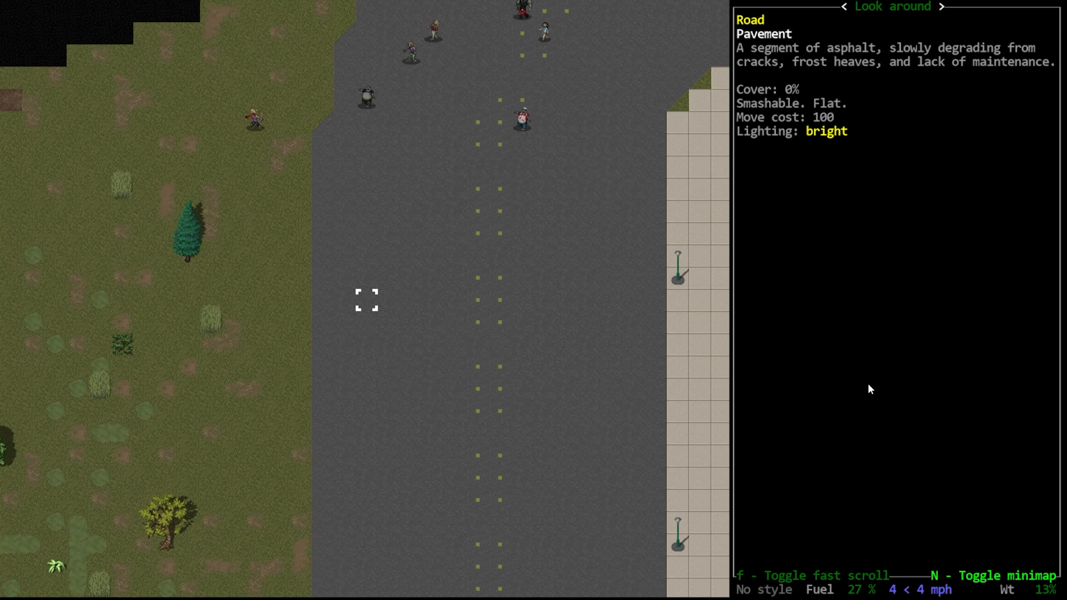
Leave look mode, pan the world map to the character, and return to play
key(up)
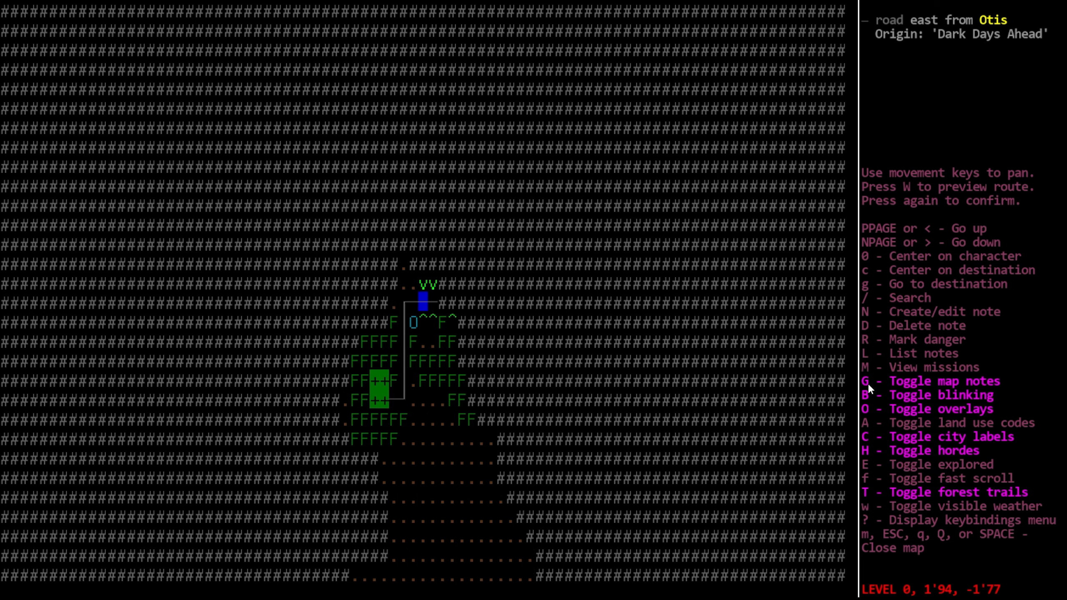
key(down)
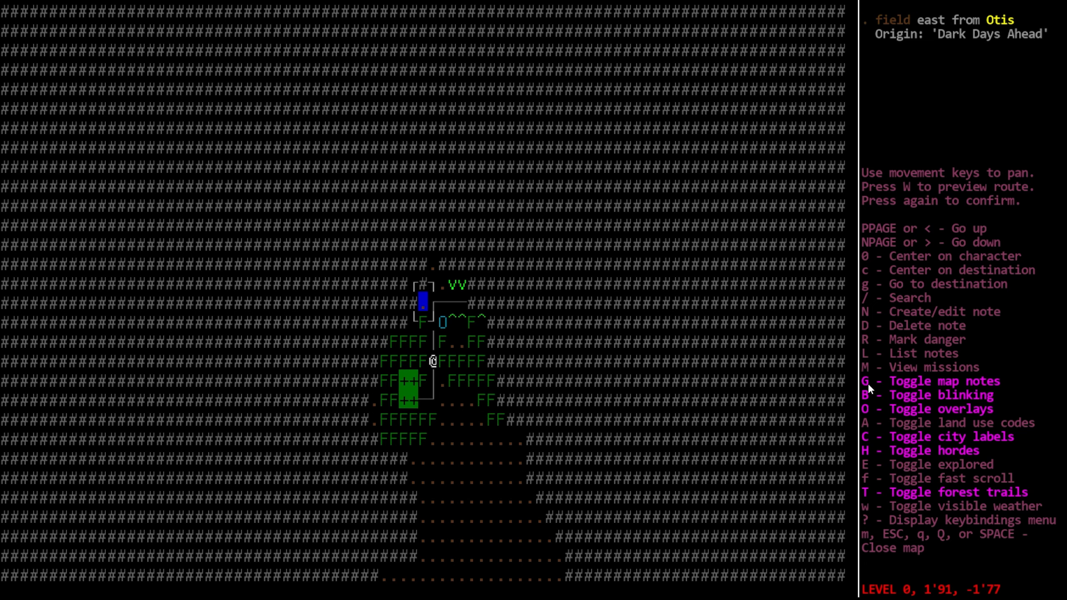
key(escape)
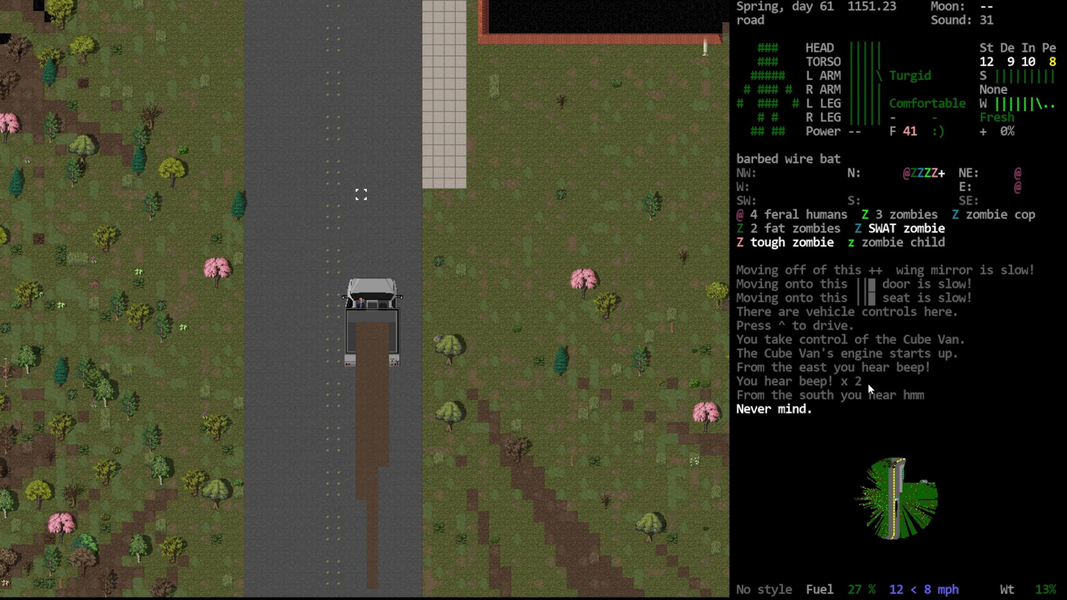
Let a turn pass in the van while the downed zombie climbs back up
key(Tab)
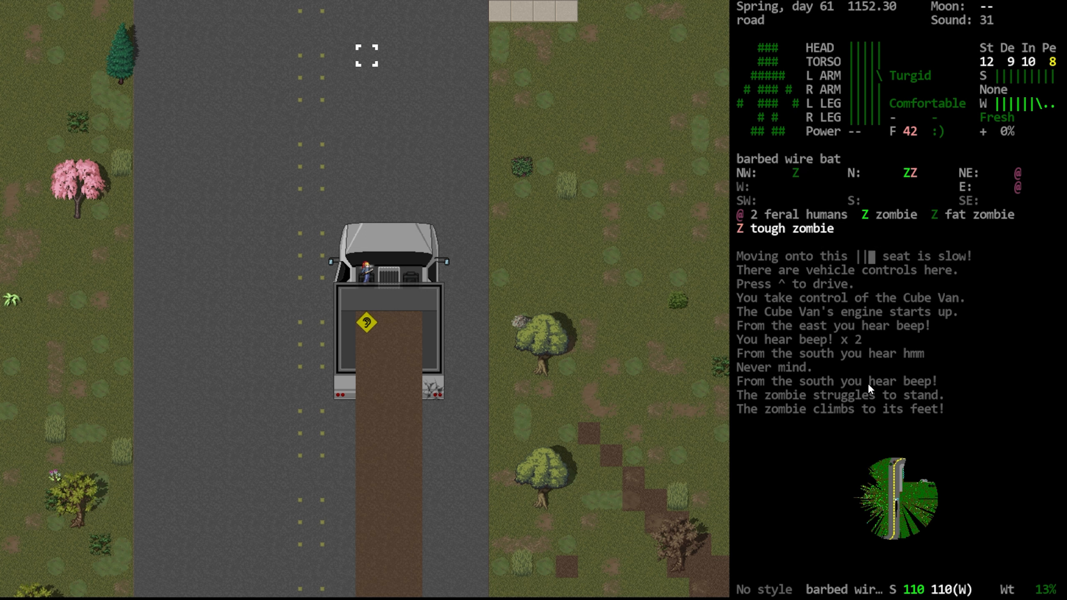
Check the map while parking the cube van on the road
key(m)
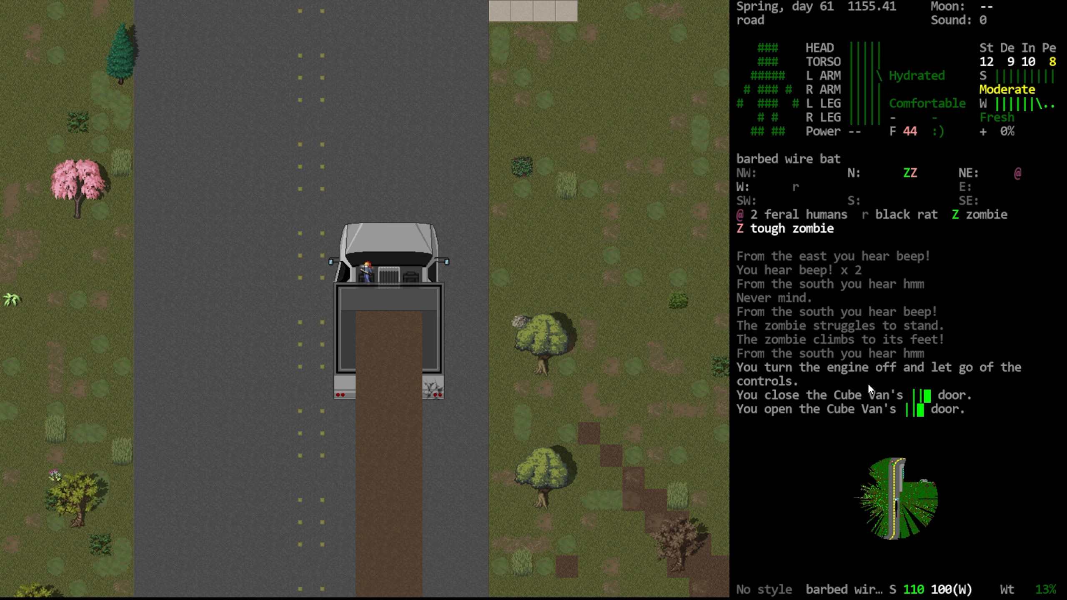
Check the inventory before looting the pulped zombie corpse to the east
key(i)
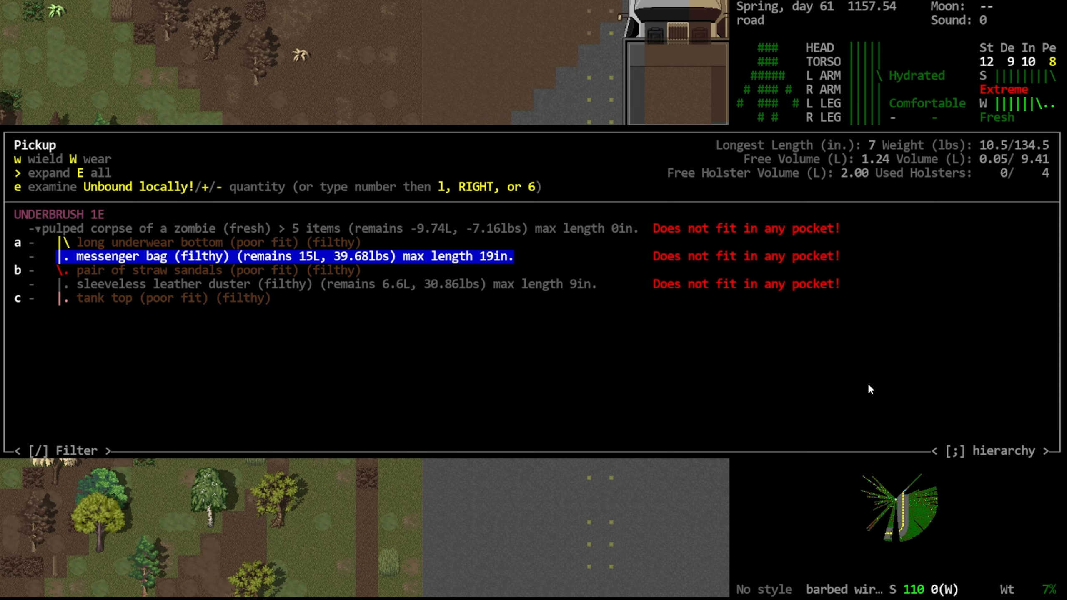
Move down the pickup list to take the game system, mp3 player, cash card and cough syrup
key(down)
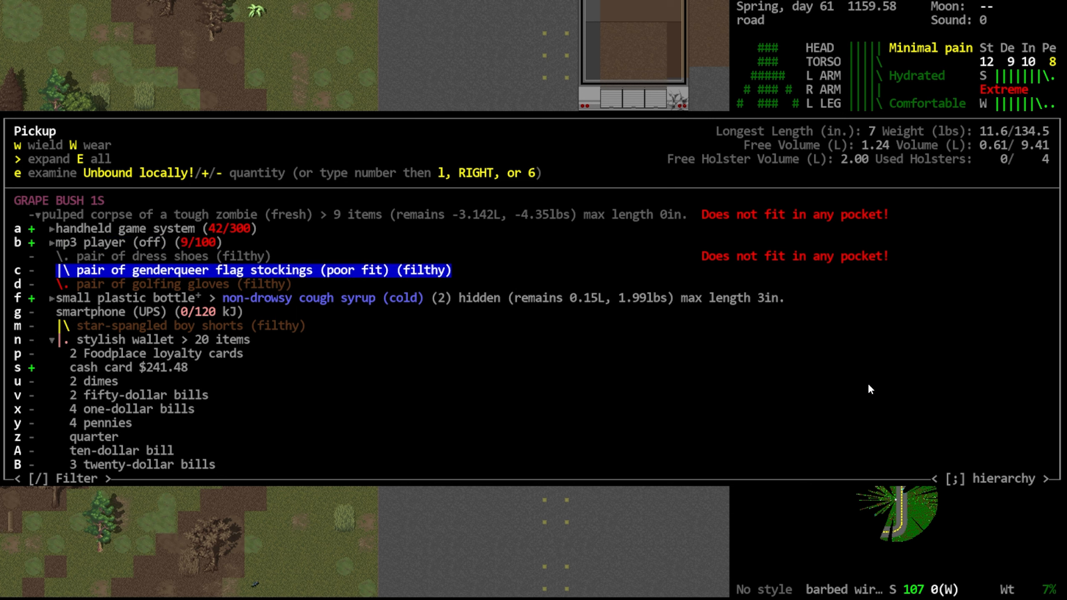
key(Down)
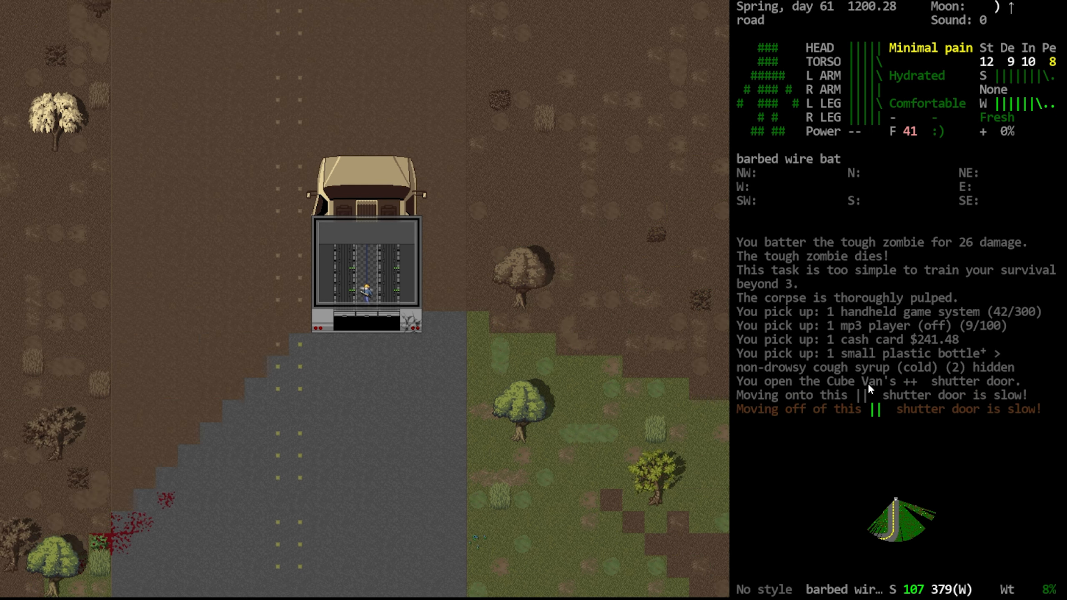
key(d)
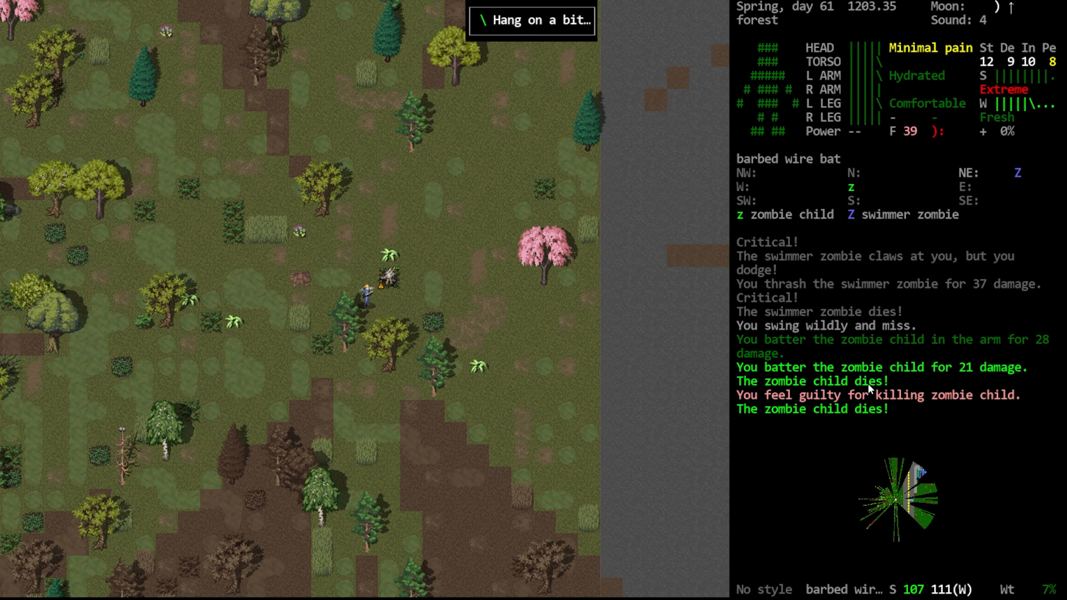
Look over the fresh corpses' belongings and leave the loot list without taking anything
key(g)
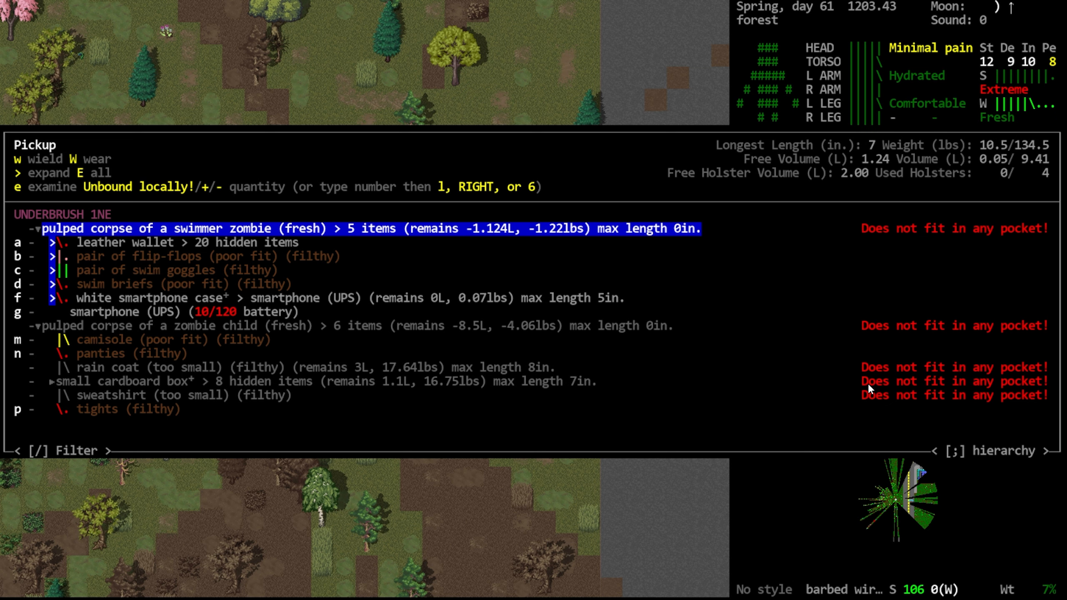
key(down)
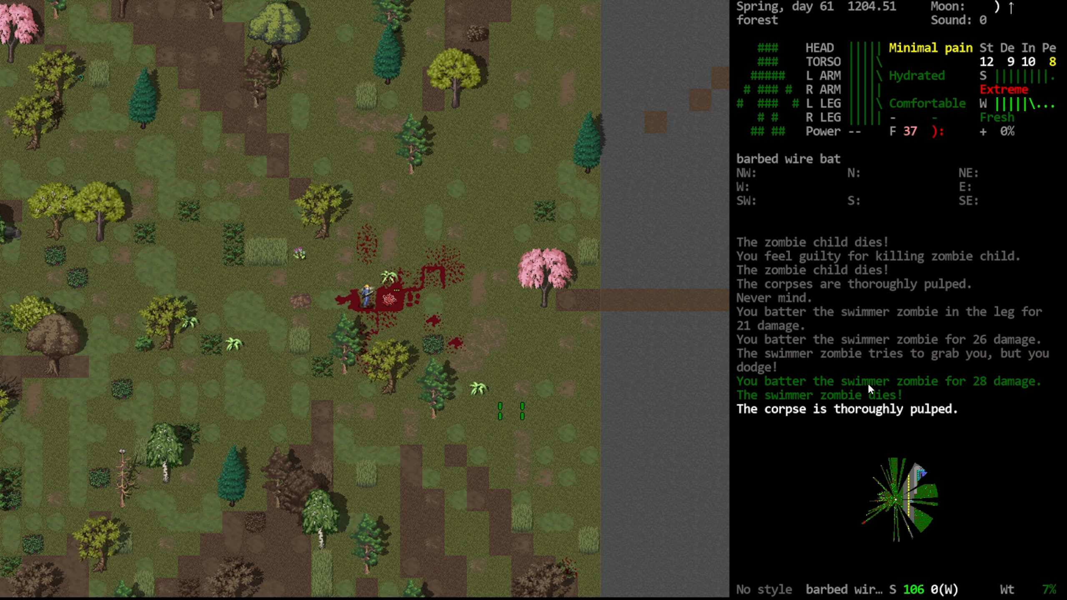
List the monsters in sight from the road, then bring up the message history
key(g)
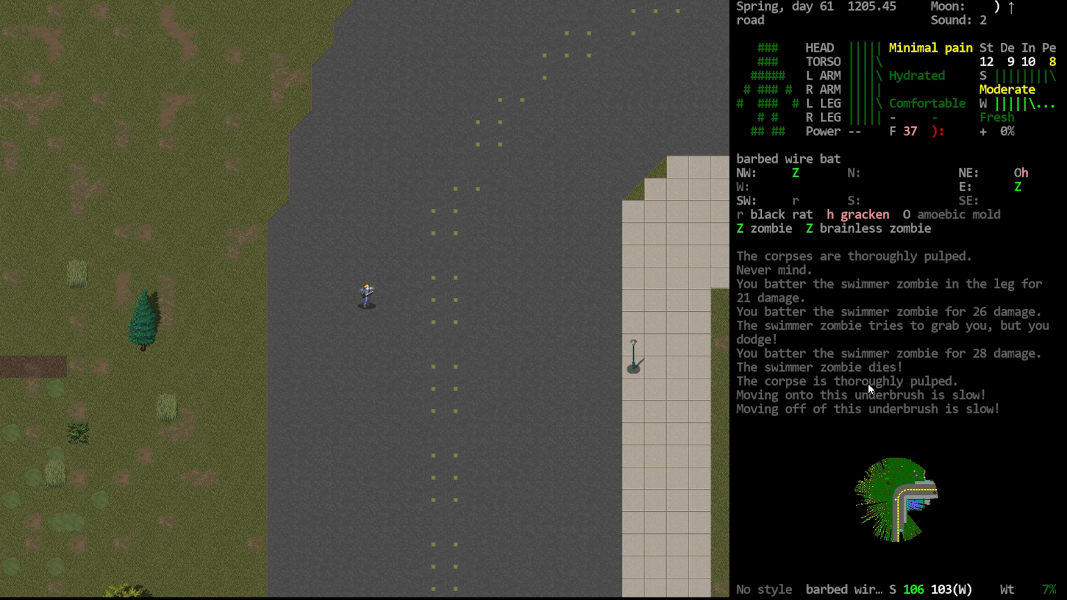
key(tab)
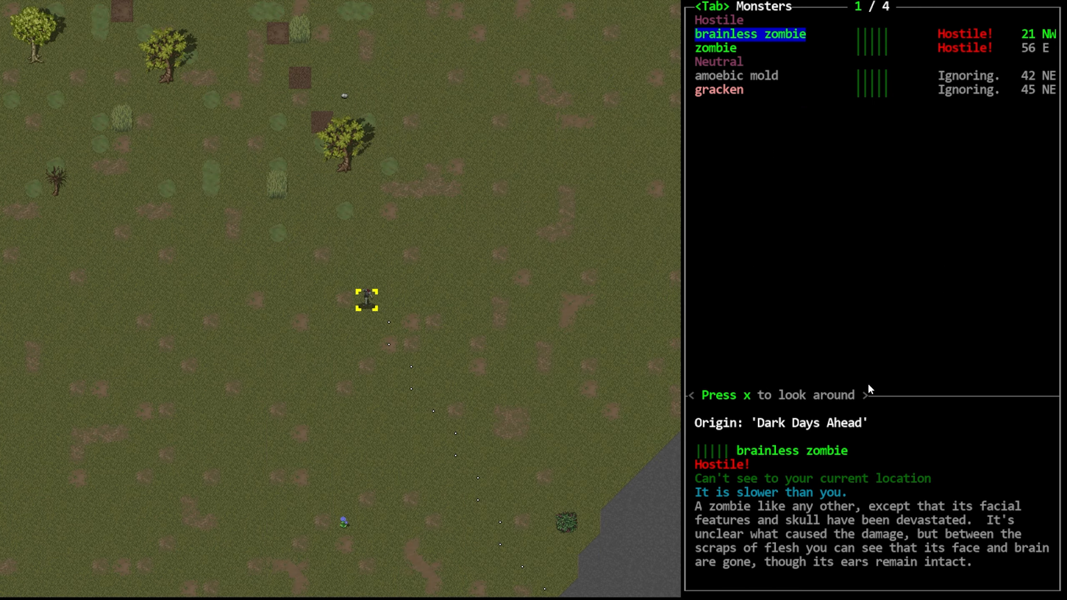
key(x)
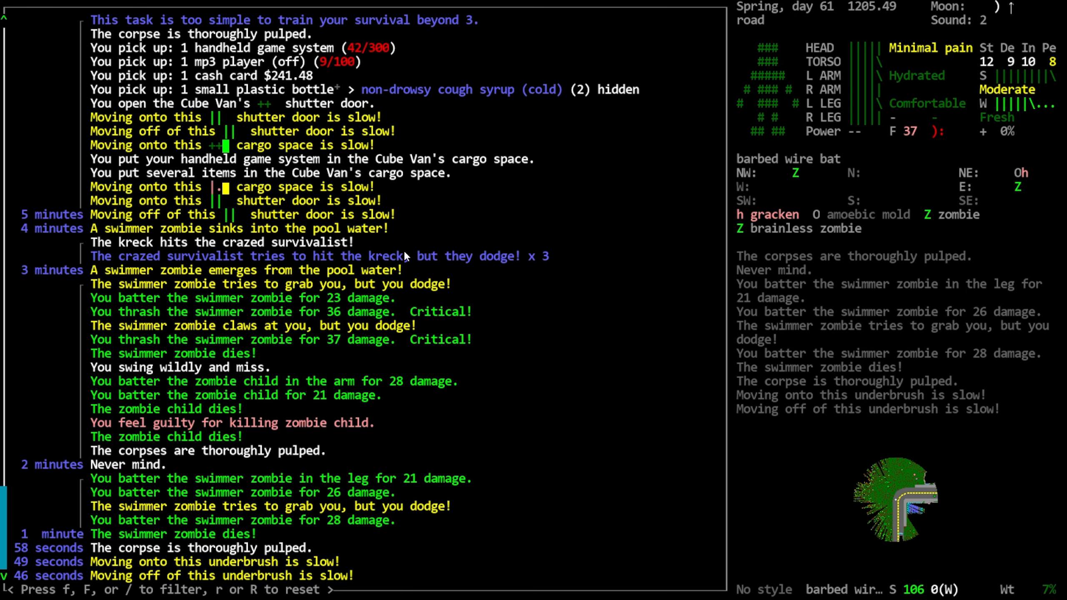
mouse_move(373, 201)
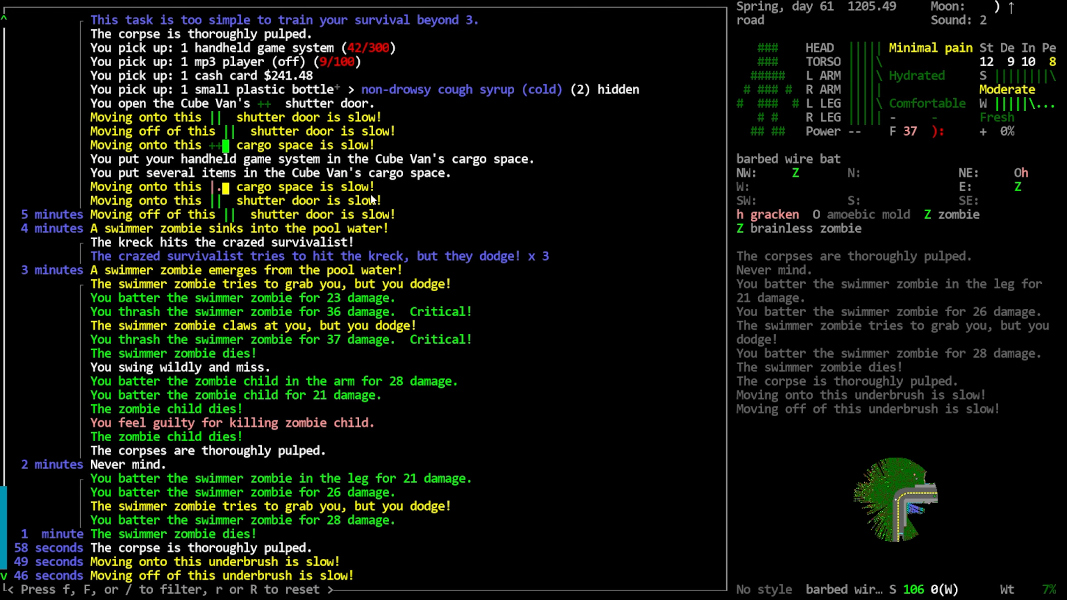
Close the message history and return to the map view
key(esc)
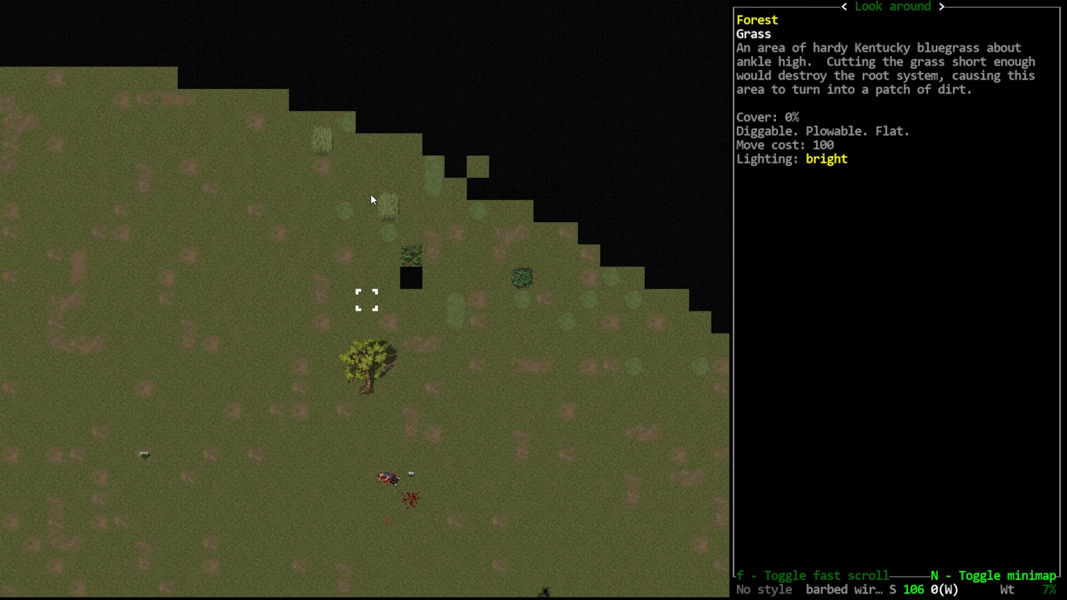
Look around the grassland and read the description of a grass patch
scroll(down, 3)
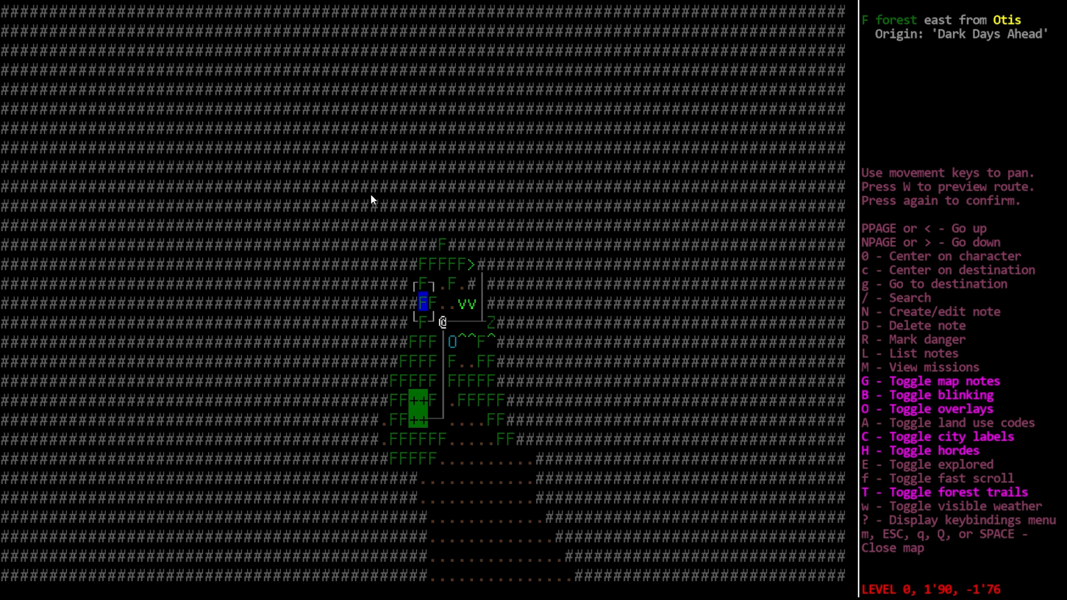
Close the world map and resume play in the grassy field
key(Escape)
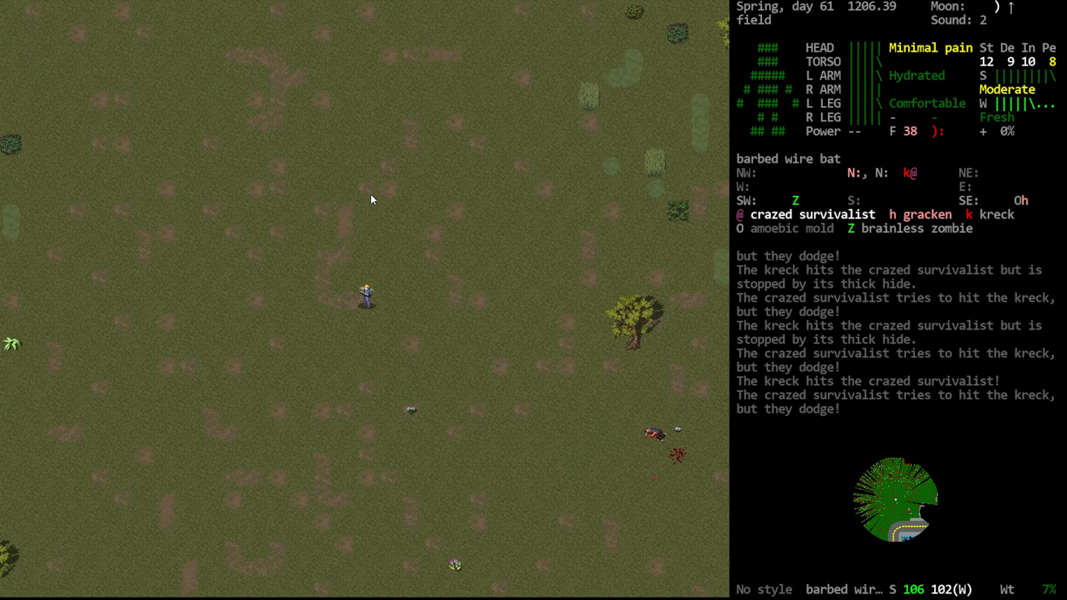
Walk the survivor north across the field and on through the forest toward the truck
key(m)
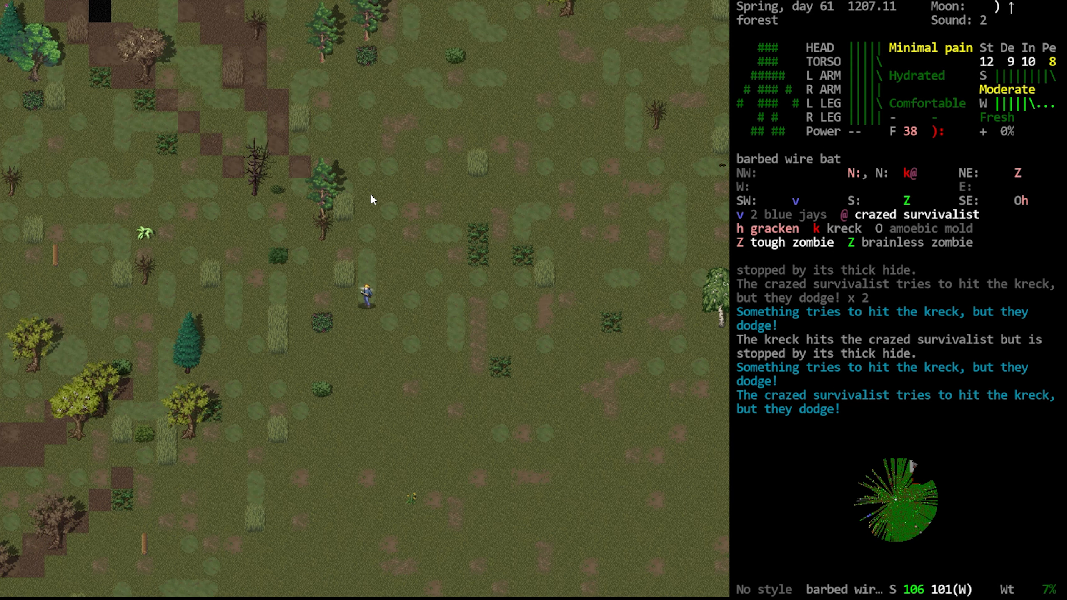
key(Tab)
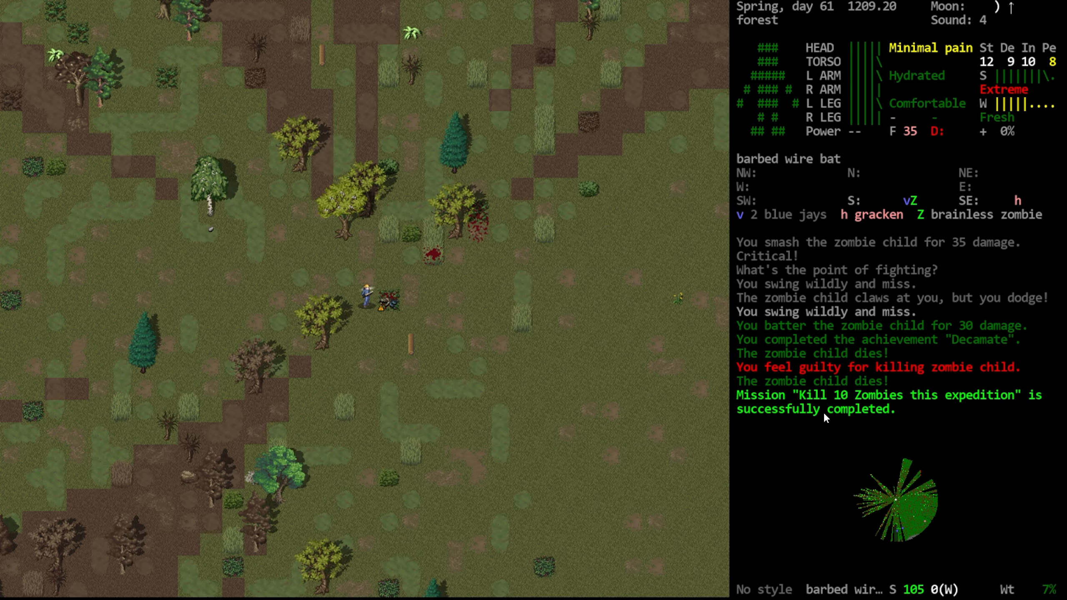
Check the survivor's carried gear, then bring up the zombie child's corpse items
key(i)
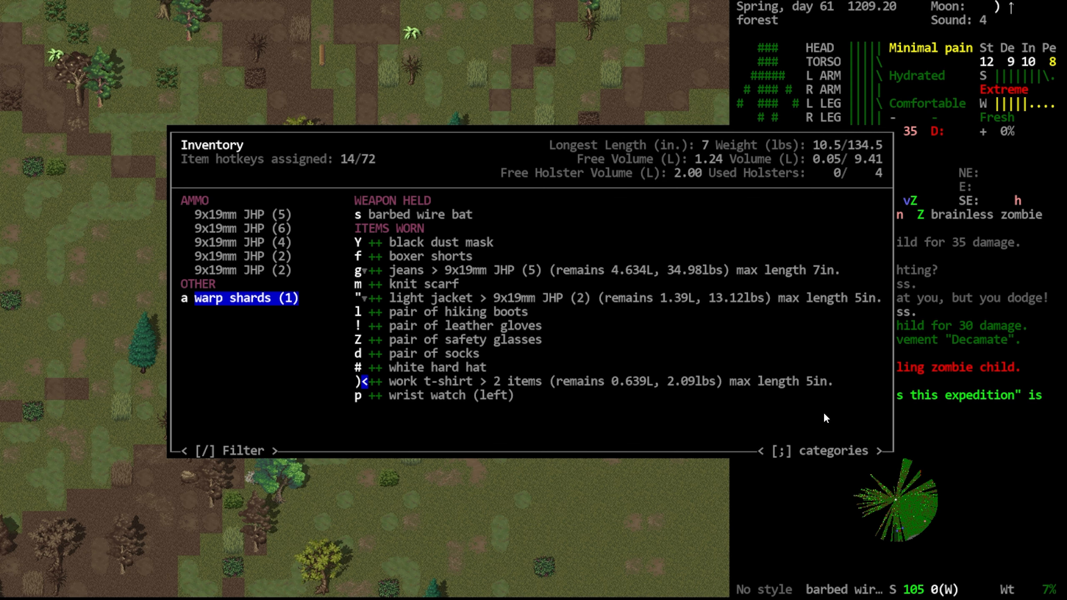
key(Escape)
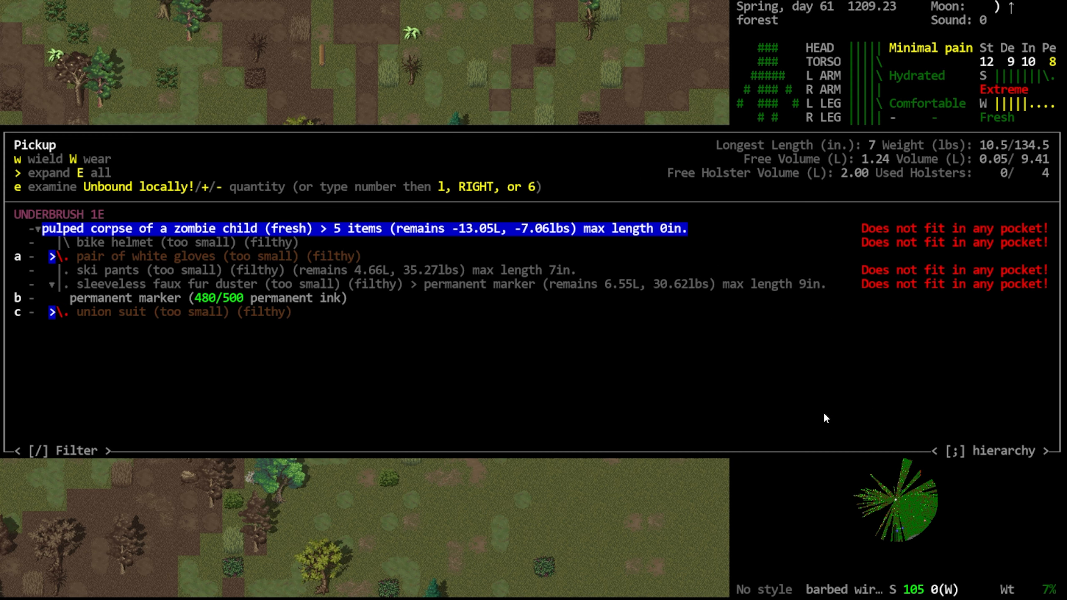
Browse the ski pants, permanent marker, bike helmet and union suit, then leave without taking any
key(down)
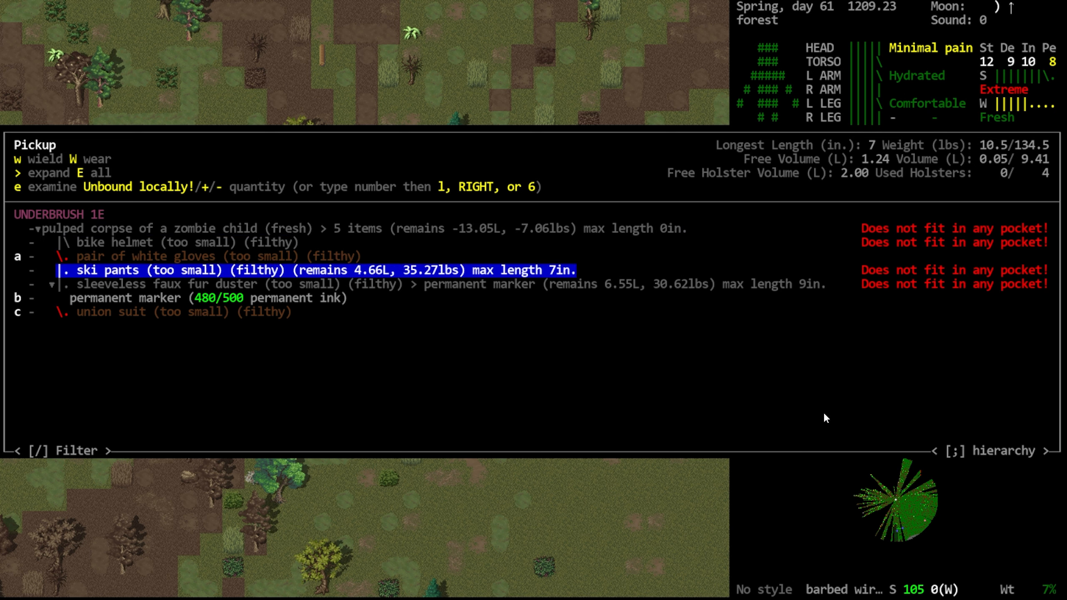
key(down)
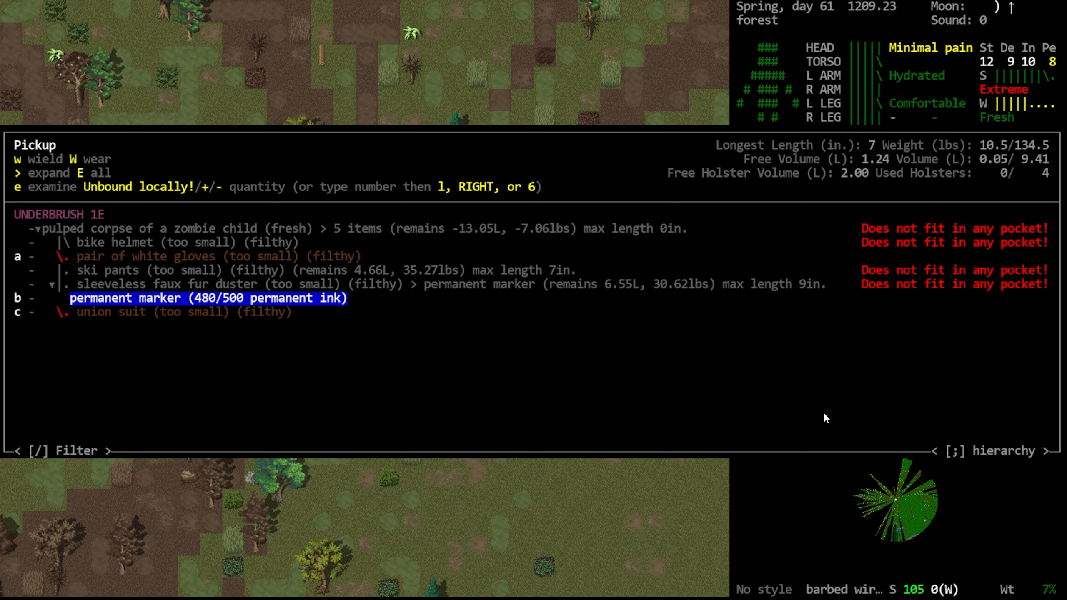
key(up)
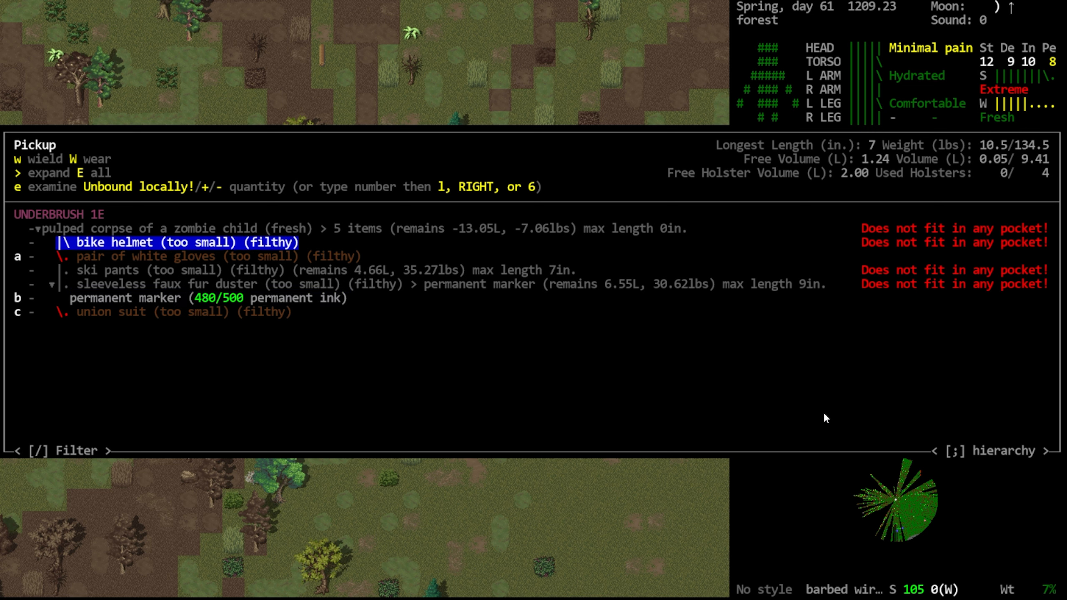
key(down)
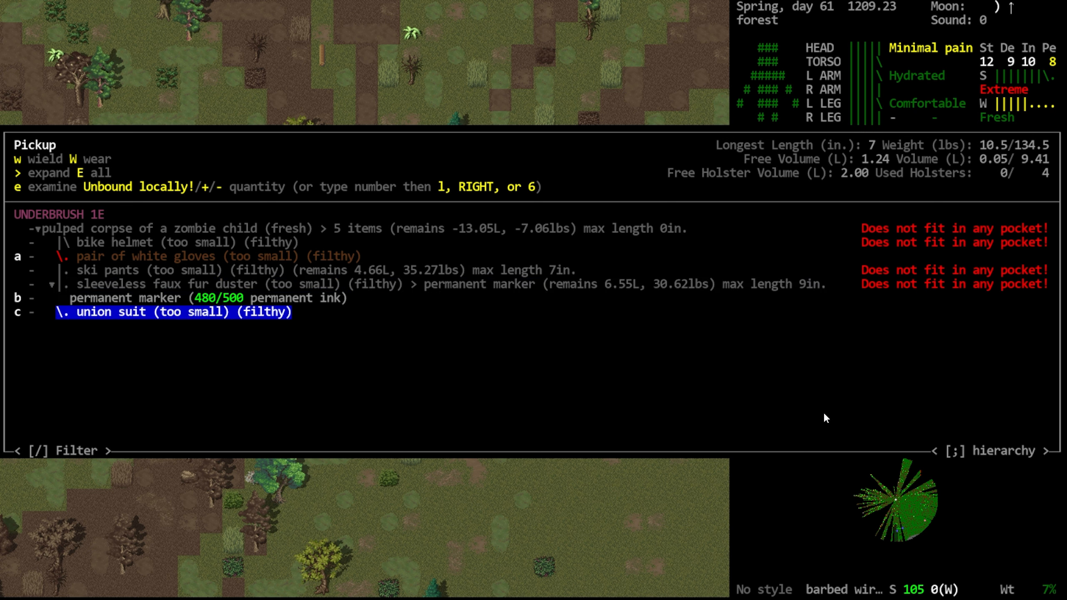
key(up)
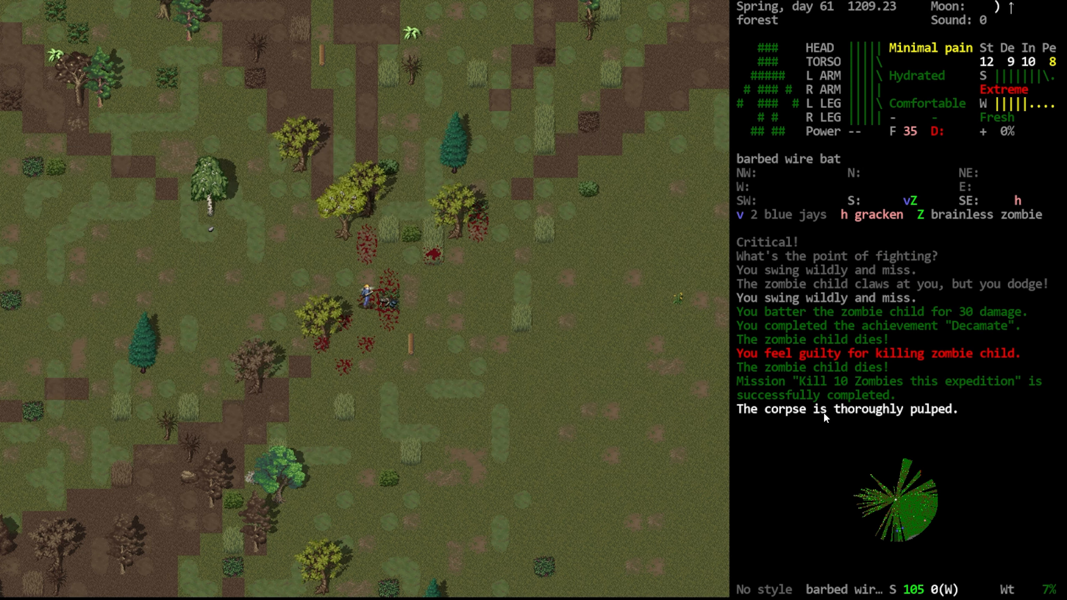
Auto-travel east out of the forest onto the paved road
key(Tab)
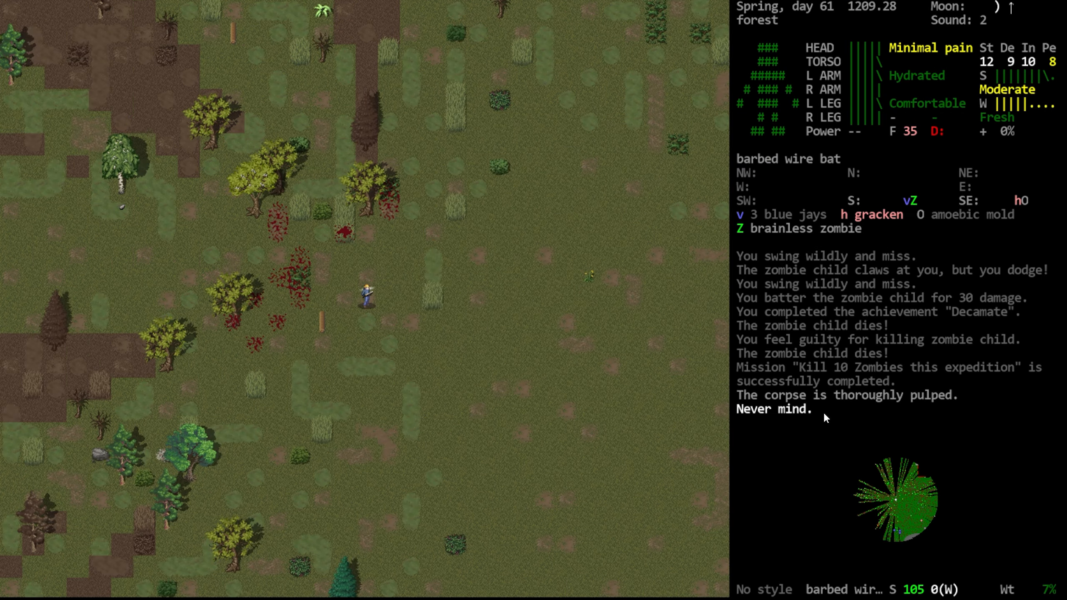
key(@)
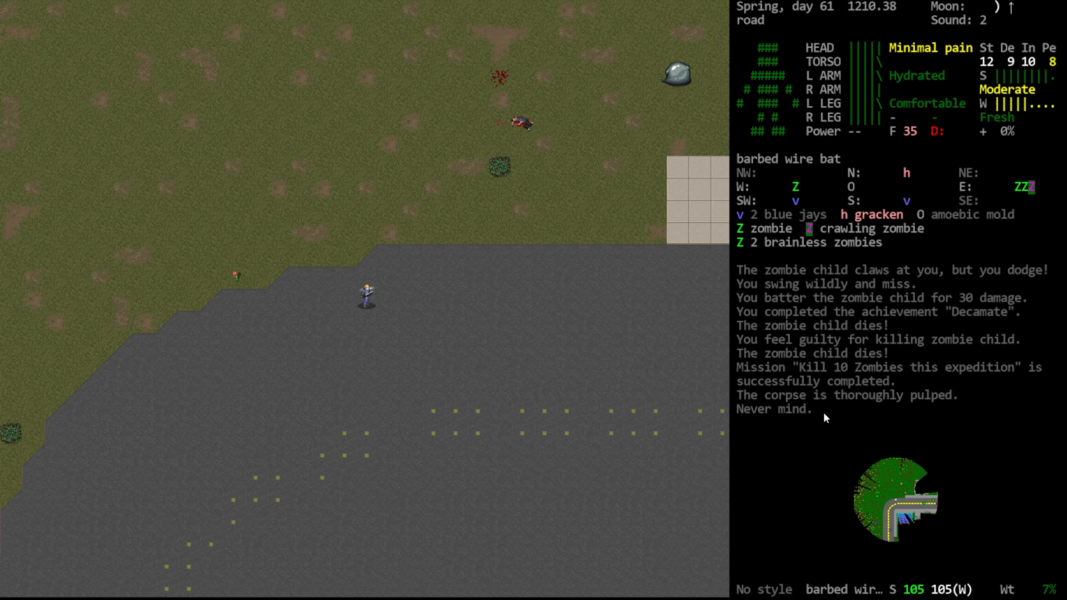
Review the route on the world map, then resume walking along the road
key(m)
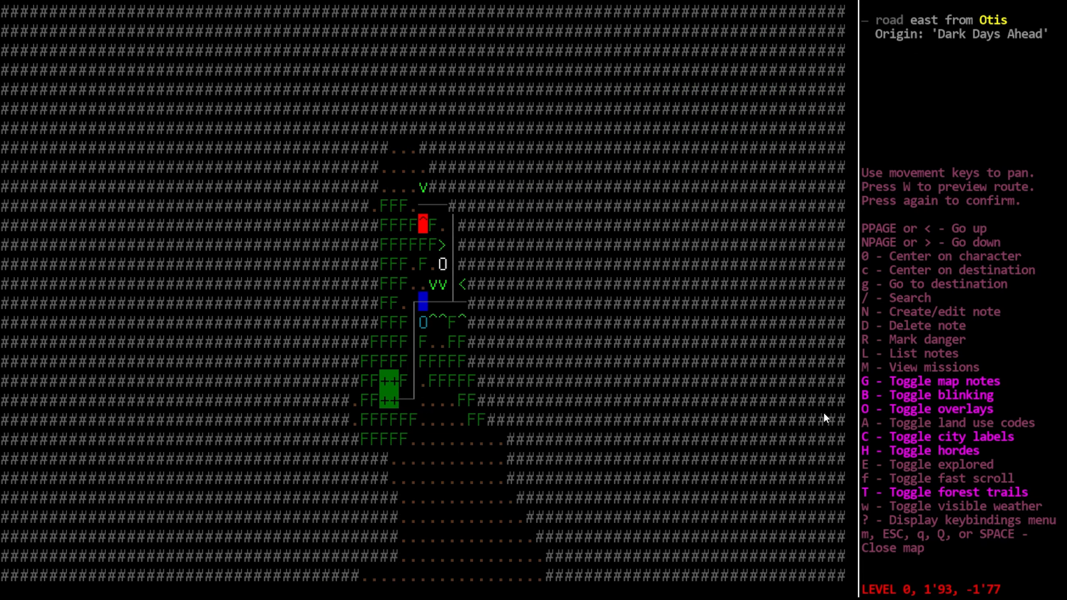
key(escape)
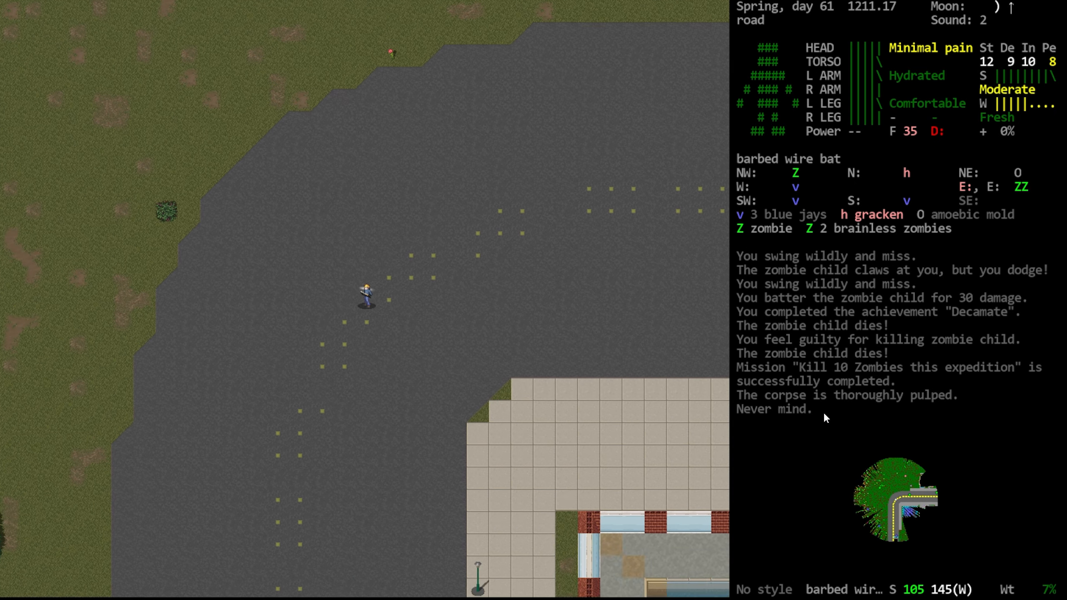
Travel back to the truck and bring up the items on the killed zombie's corpse
key(up)
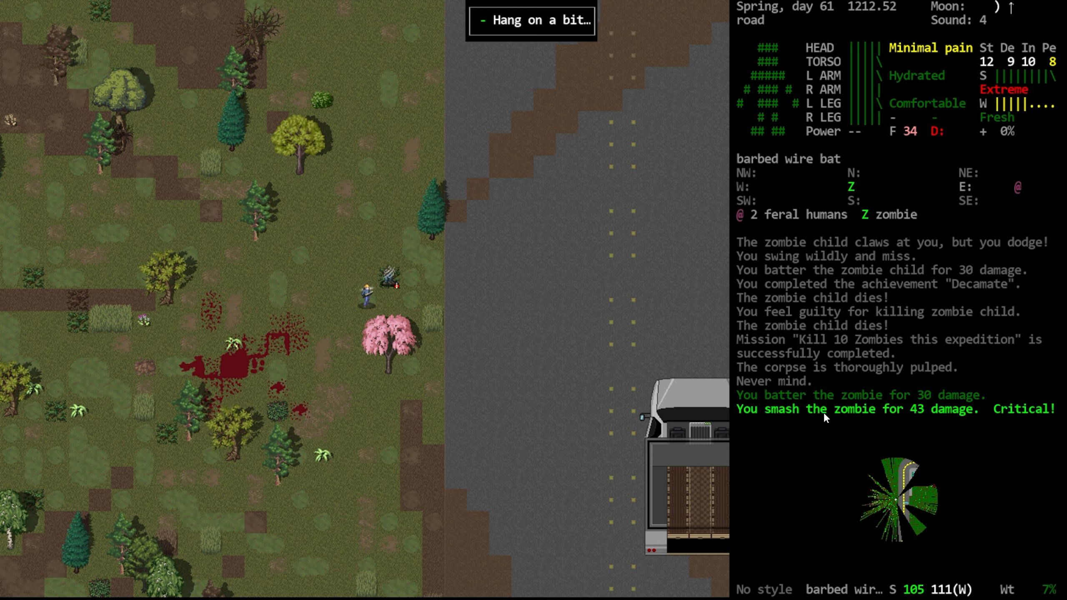
key(g)
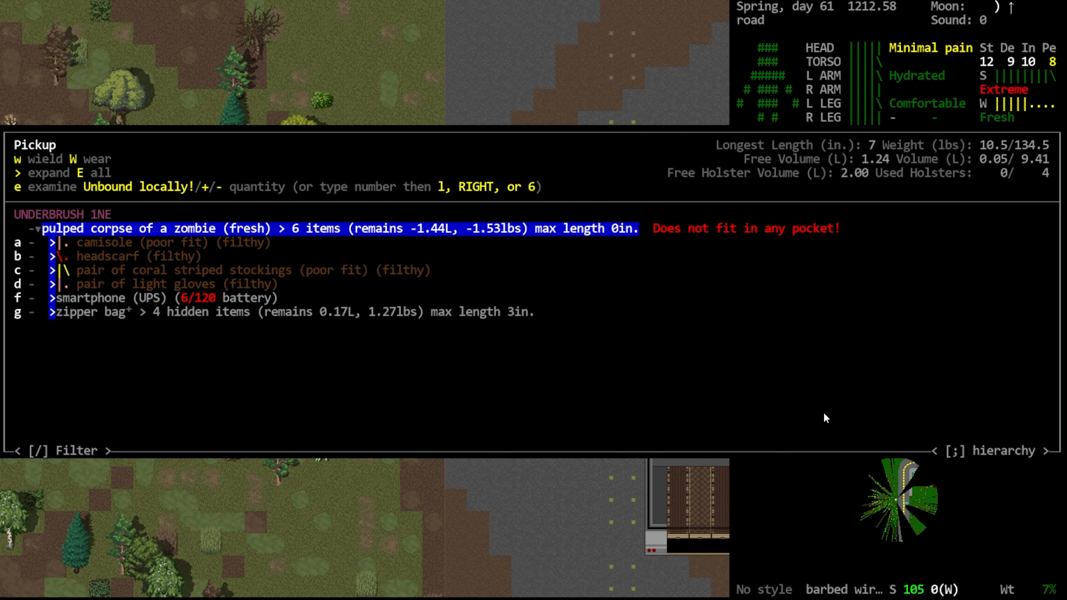
Take the cocaine out of the roadside zombie's zipper bag and review what the survivor carries
key(down)
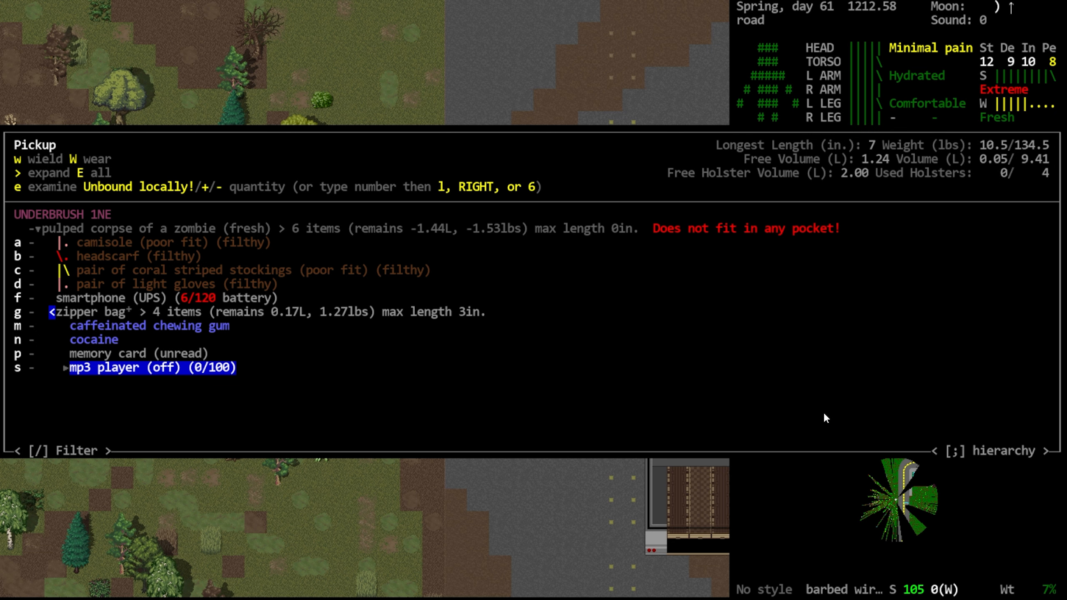
key(up)
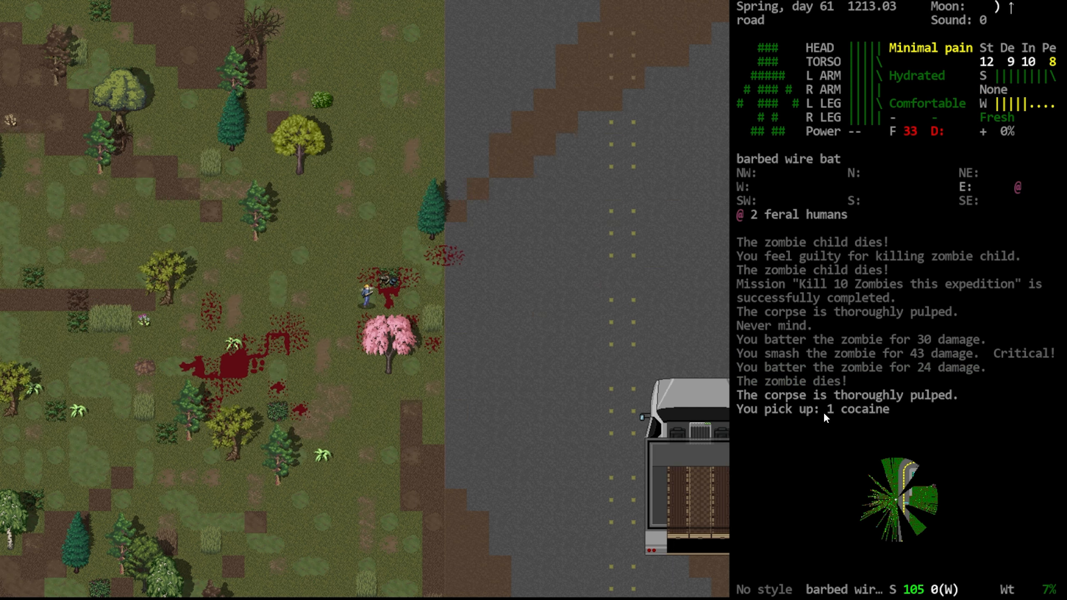
key(i)
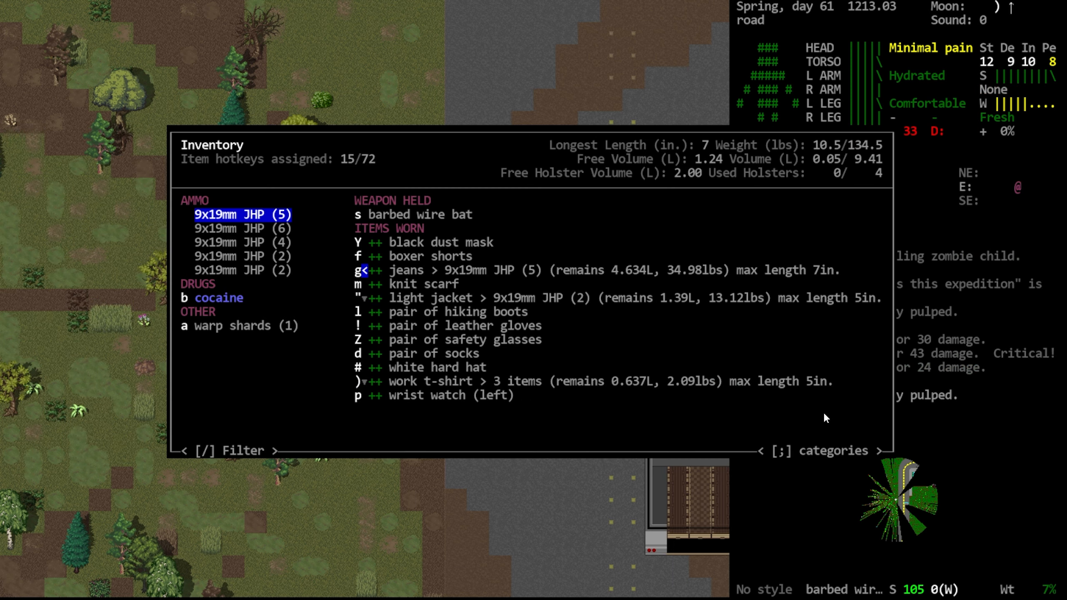
key(Escape)
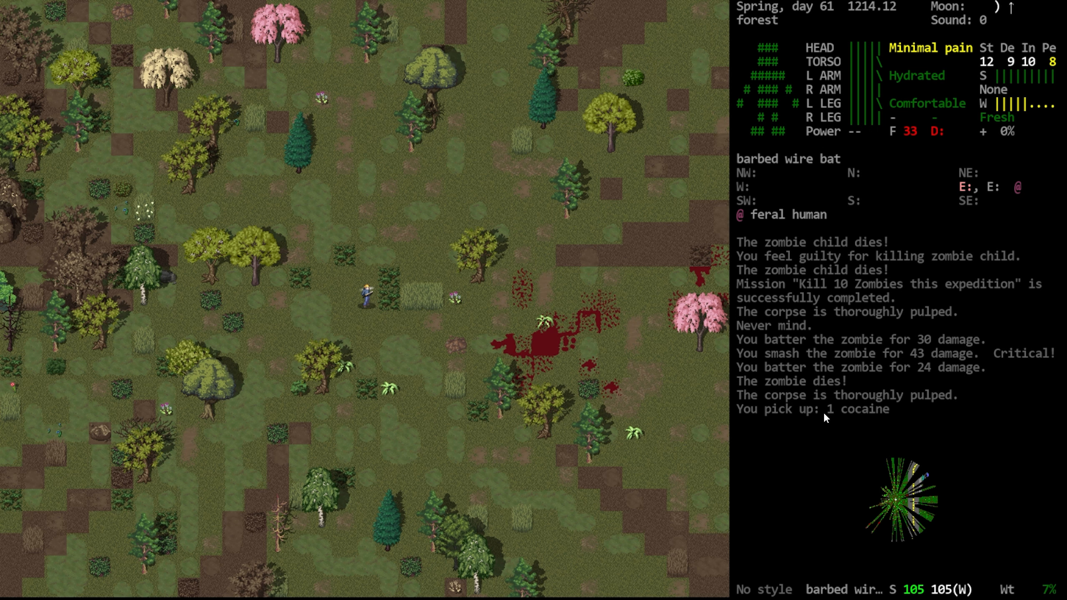
Dismiss the prompt and check the survivor's stats, traits and skills before fighting the ferals
key(m)
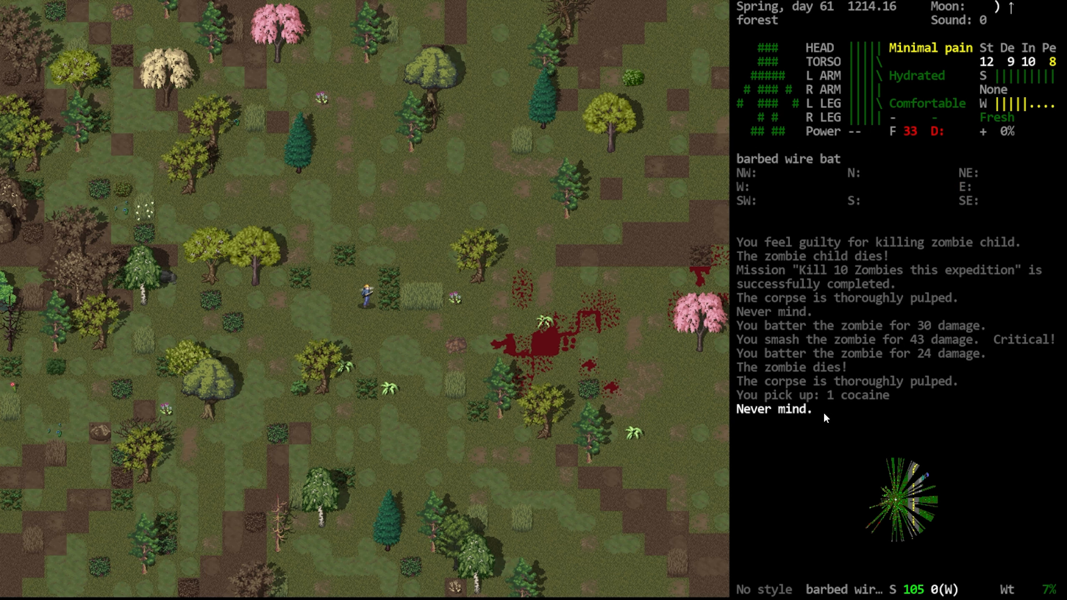
key(@)
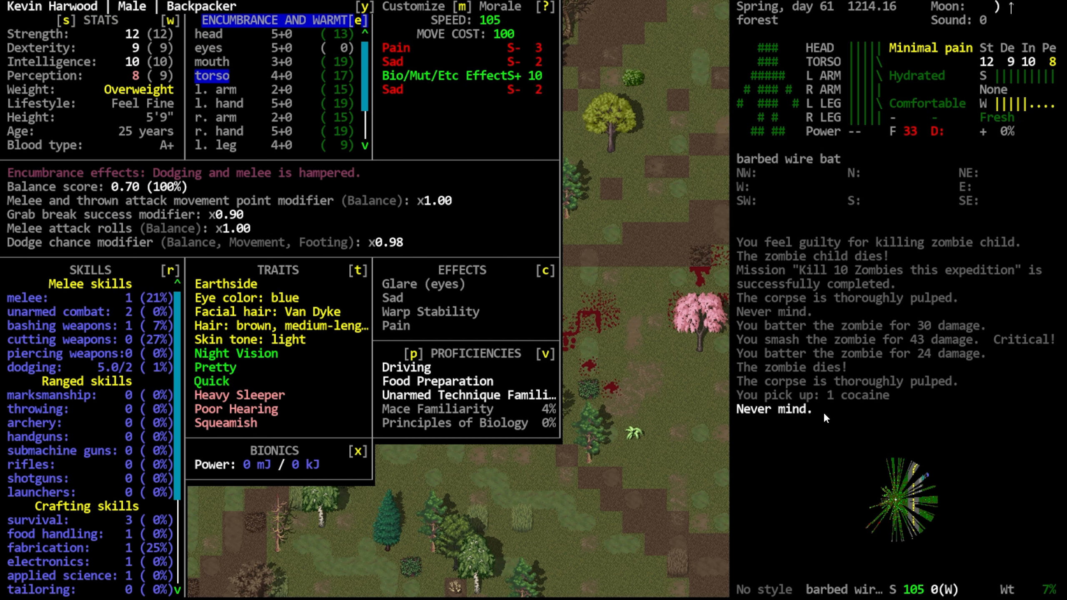
key(Escape)
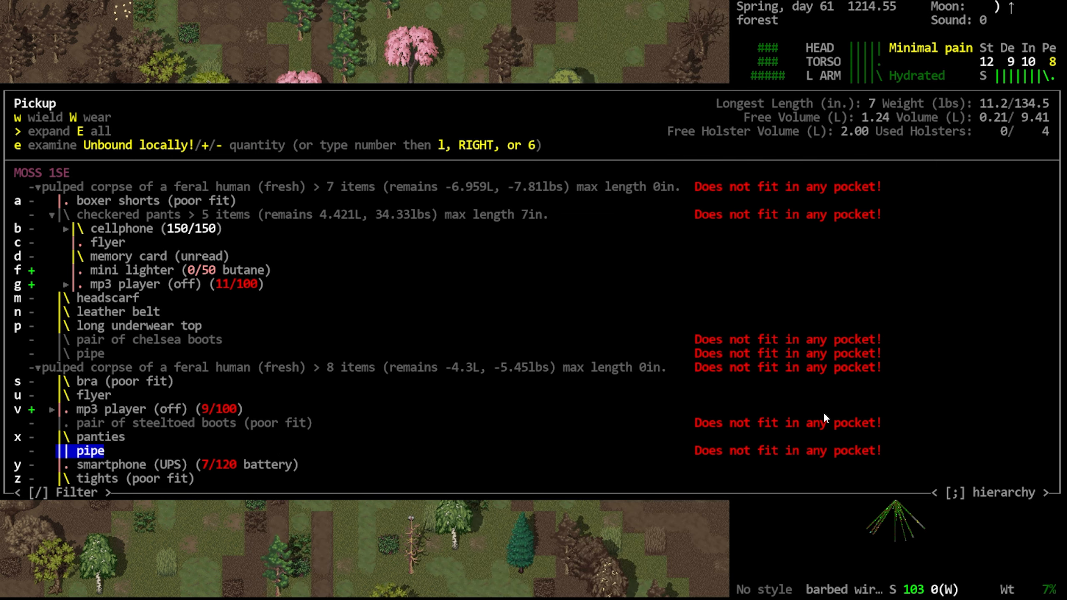
Pick up the mp3 player and mini lighter from the pulped feral corpses
key(up)
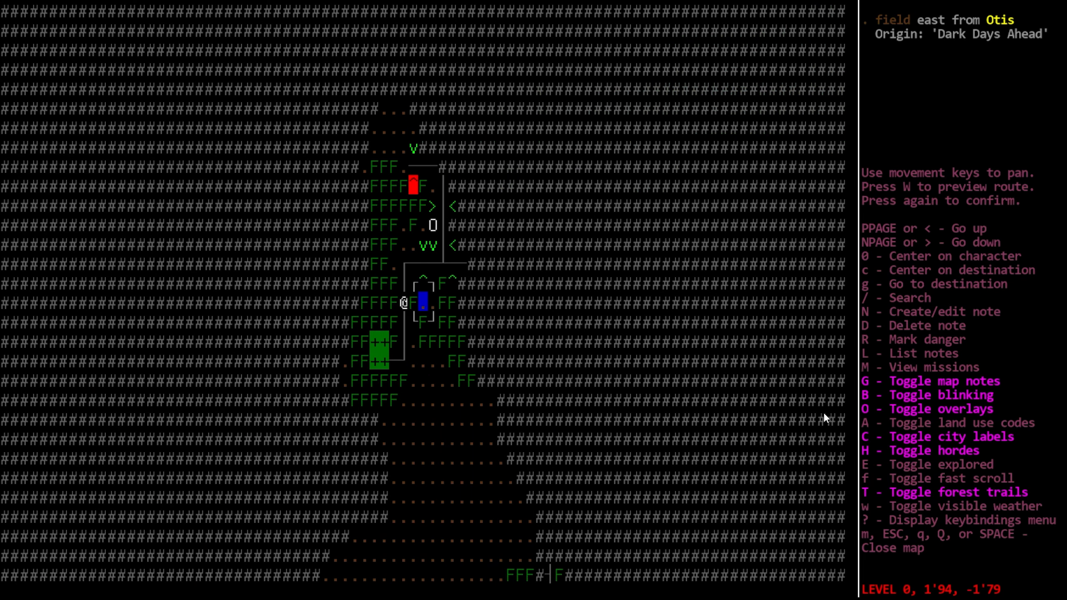
Close the world map and return to the truck's driver seat at the vehicle controls
key(Escape)
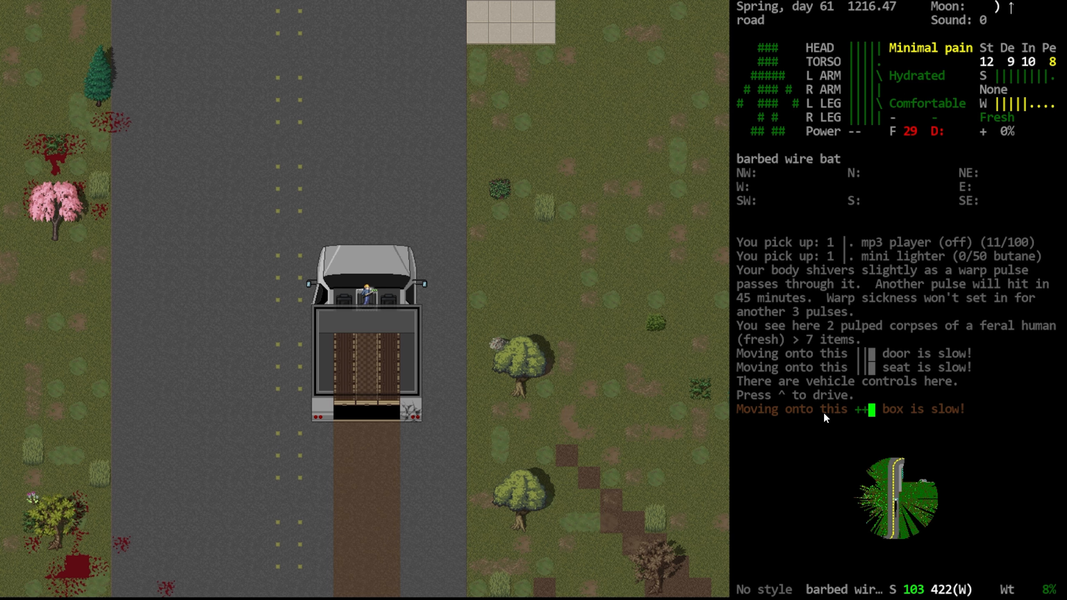
Review the inventory showing the loaded Beretta Px4 Storm, extra 9mm rounds and hiking backpack
key(i)
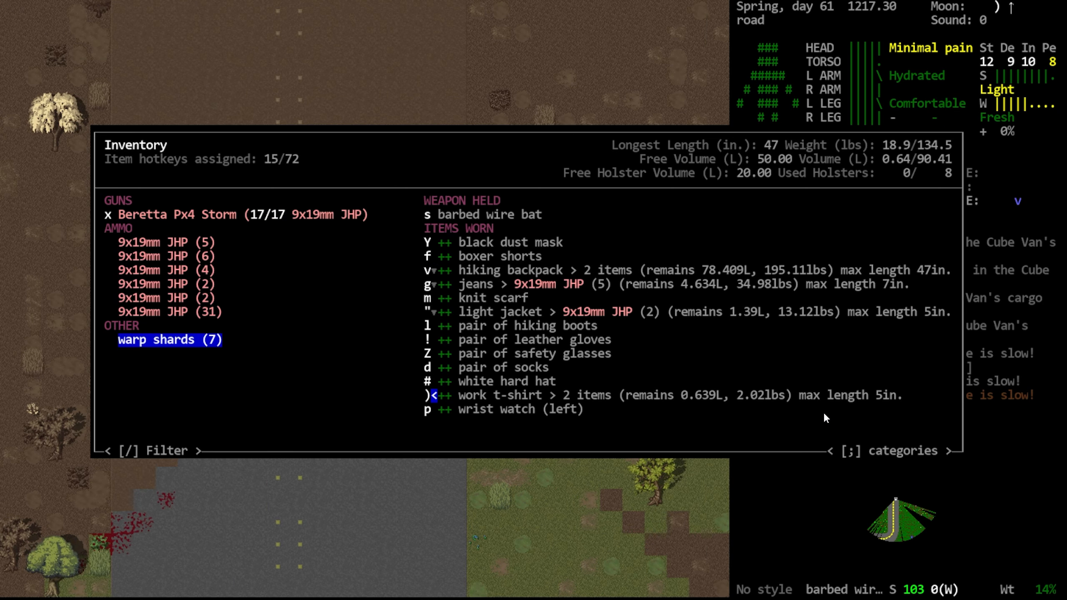
Mark the Beretta and the 9mm JHP ammo as favorites, leaving the rounds as one stack of 50
key(up)
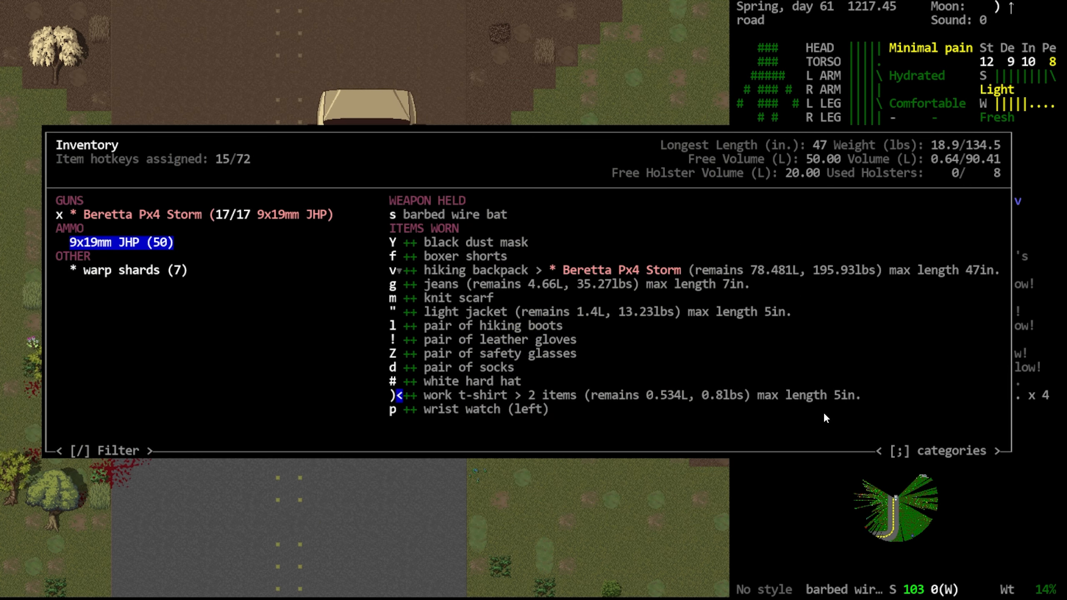
key(down)
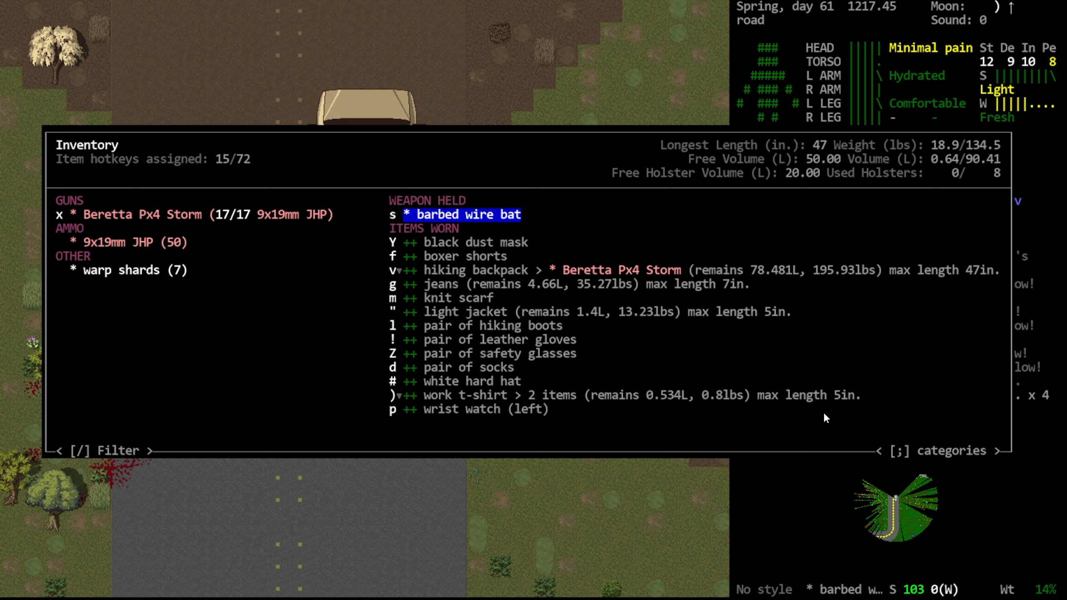
key(down)
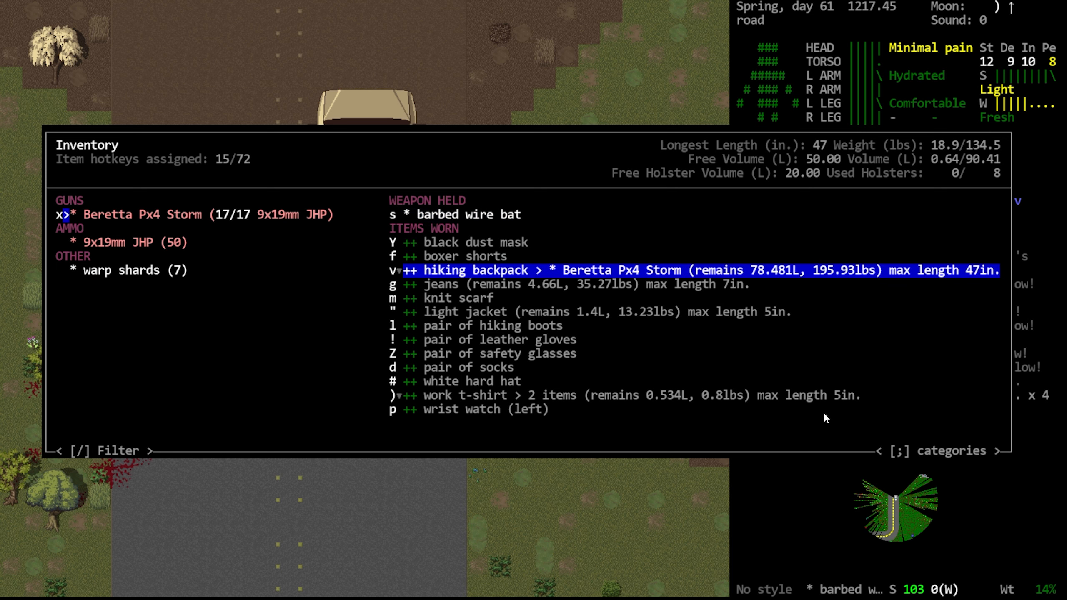